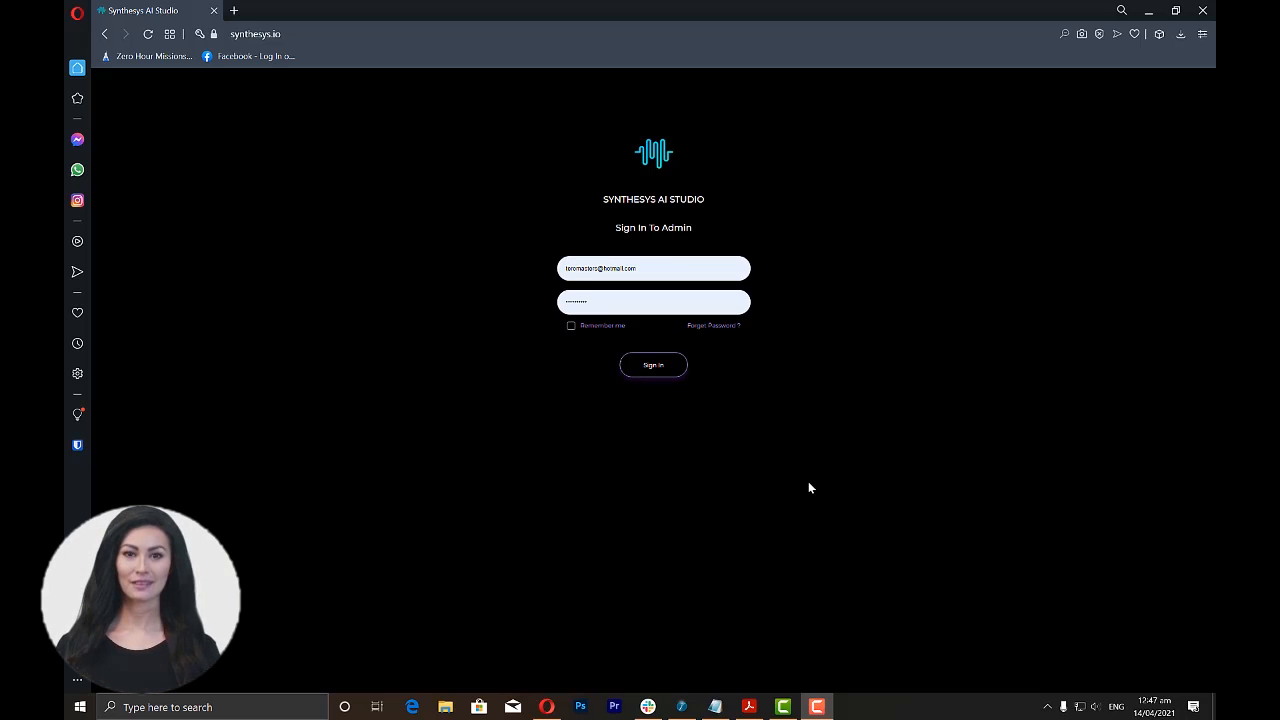
# Sign in to the admin account with the saved credentials to reach the voice editor.
pyautogui.click(653, 364)
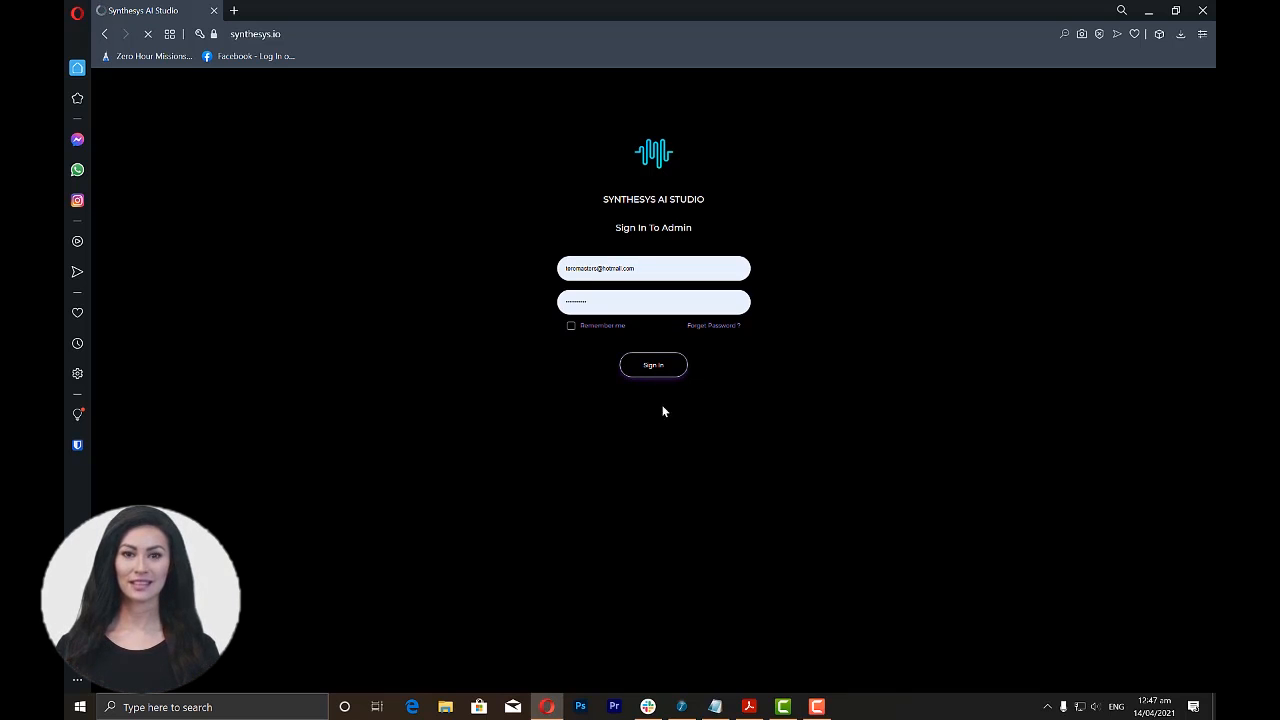
pyautogui.click(653, 364)
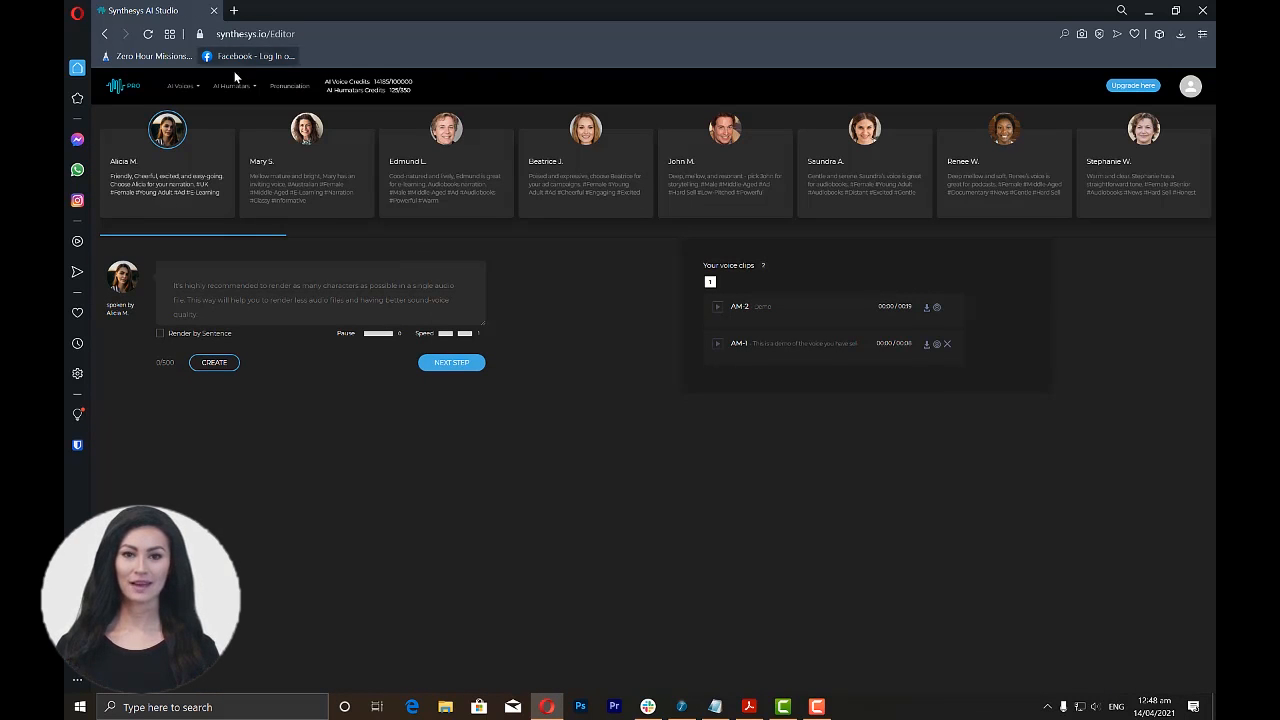
# Go to AI Humatars > Select Your Humatar to list presenters like Alexander, Emma and Ethan.
pyautogui.click(233, 85)
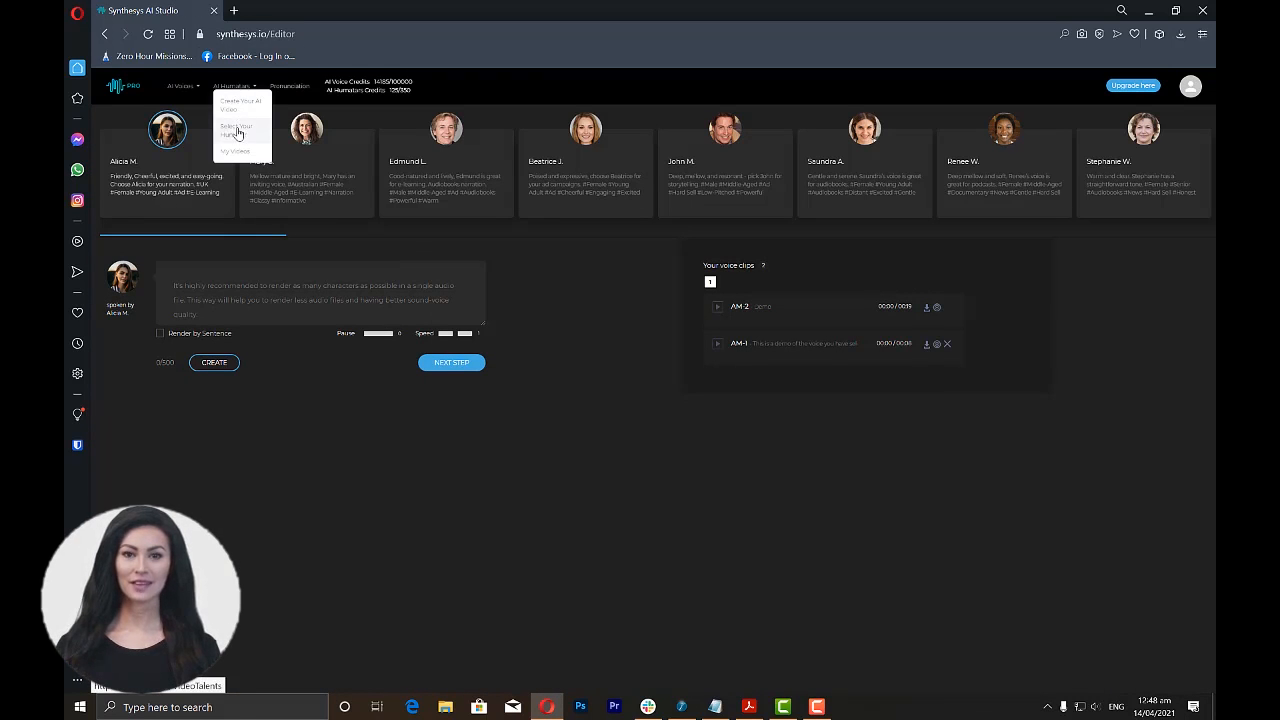
pyautogui.click(237, 125)
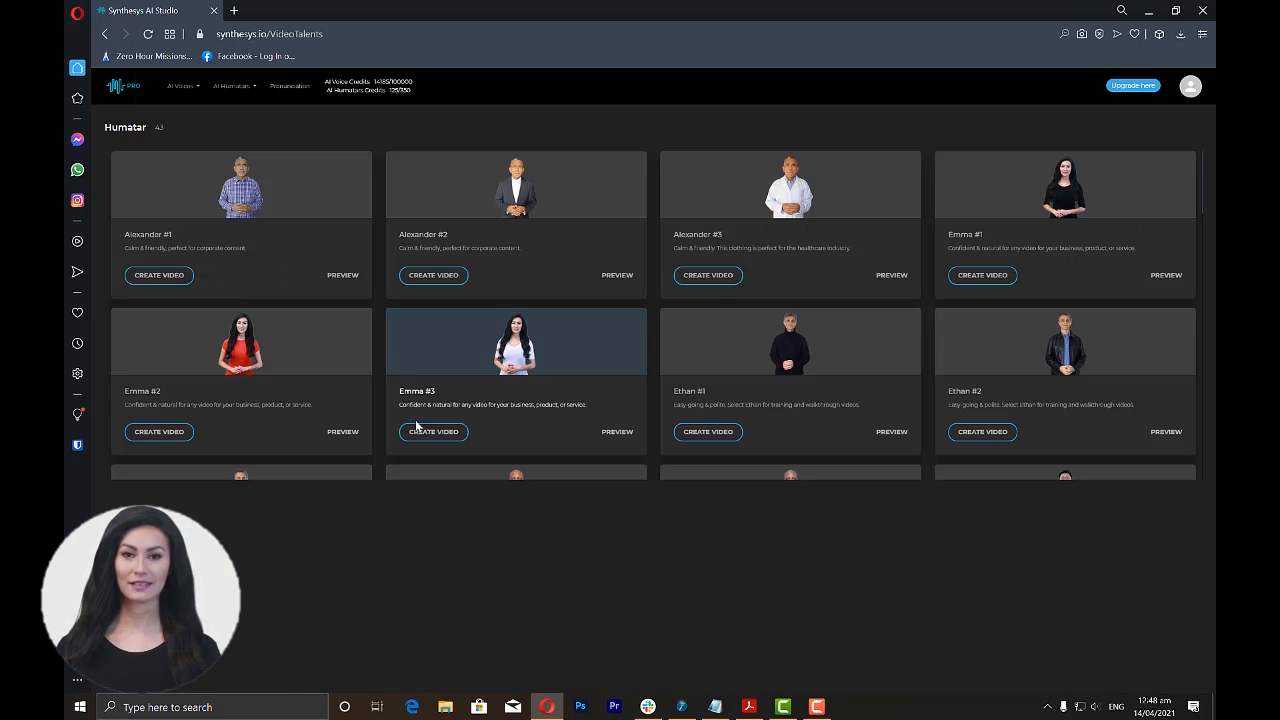
pyautogui.moveTo(208, 162)
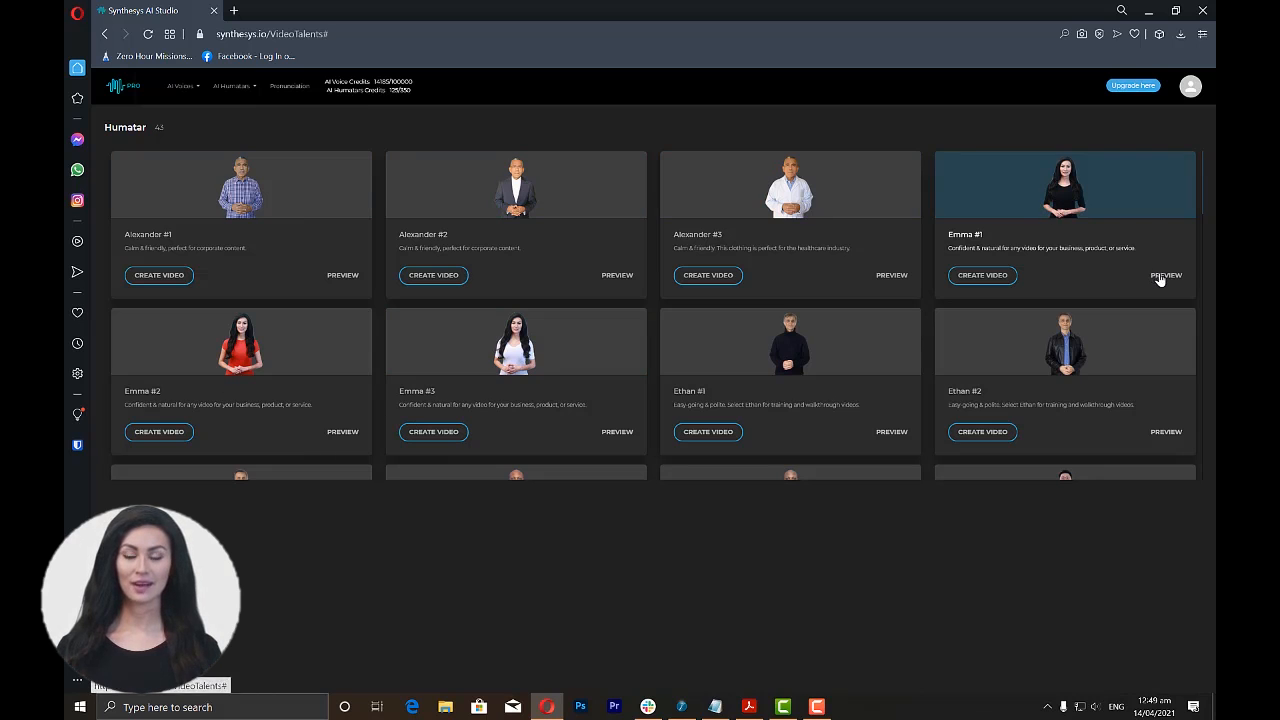
# Preview the Emma #1 actor card and choose her as the video presenter.
pyautogui.click(1164, 275)
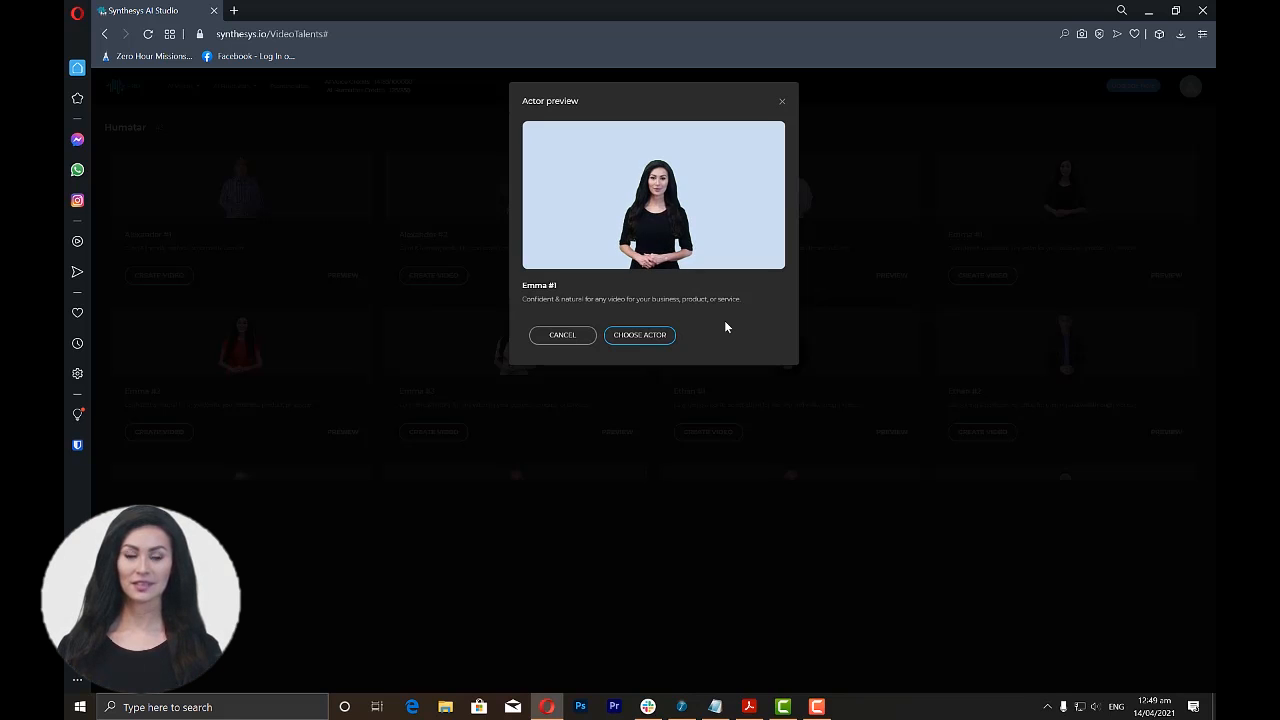
pyautogui.moveTo(715, 326)
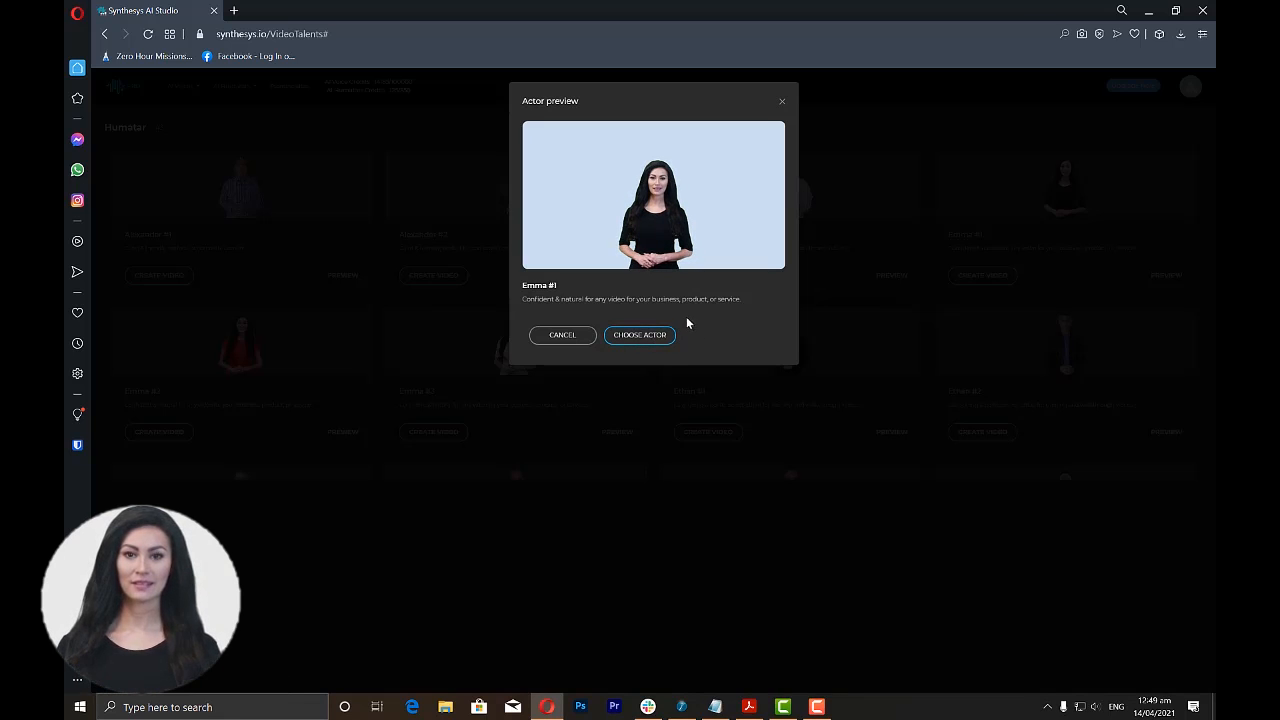
pyautogui.click(639, 335)
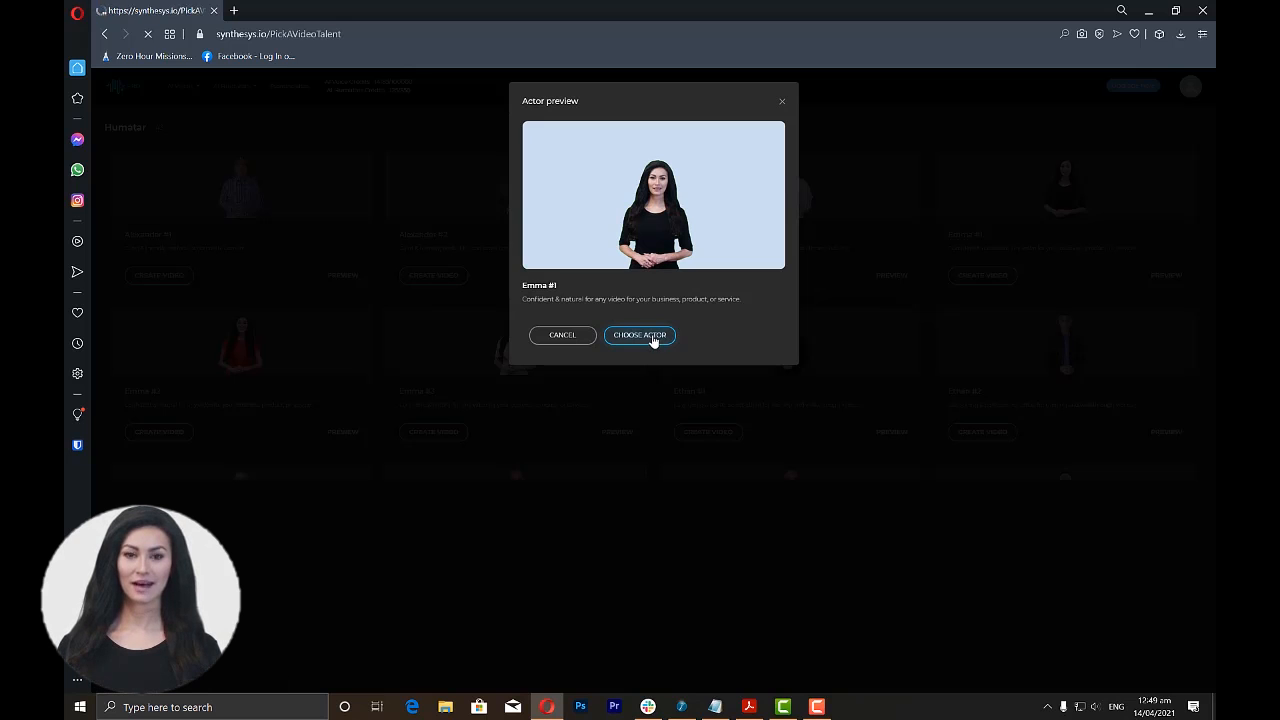
# Title the Emma #1 video 'Demo video'.
pyautogui.click(639, 335)
pyautogui.write('D')
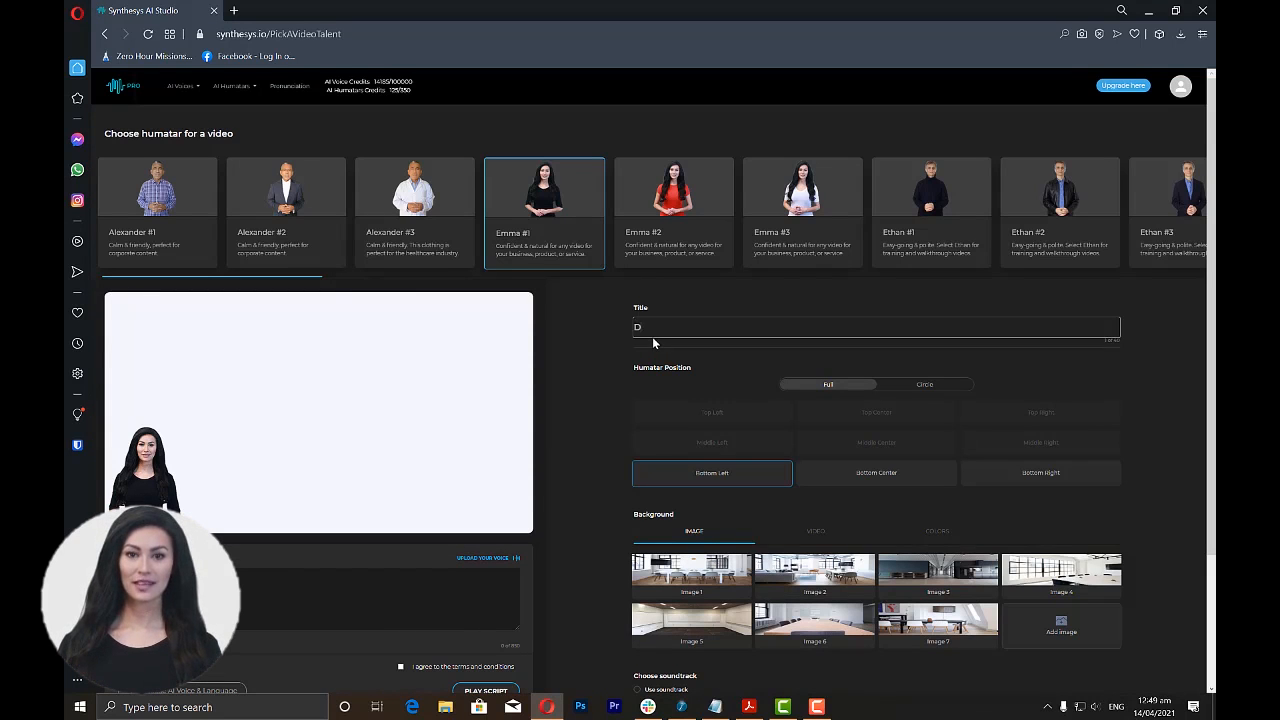
pyautogui.write('emo')
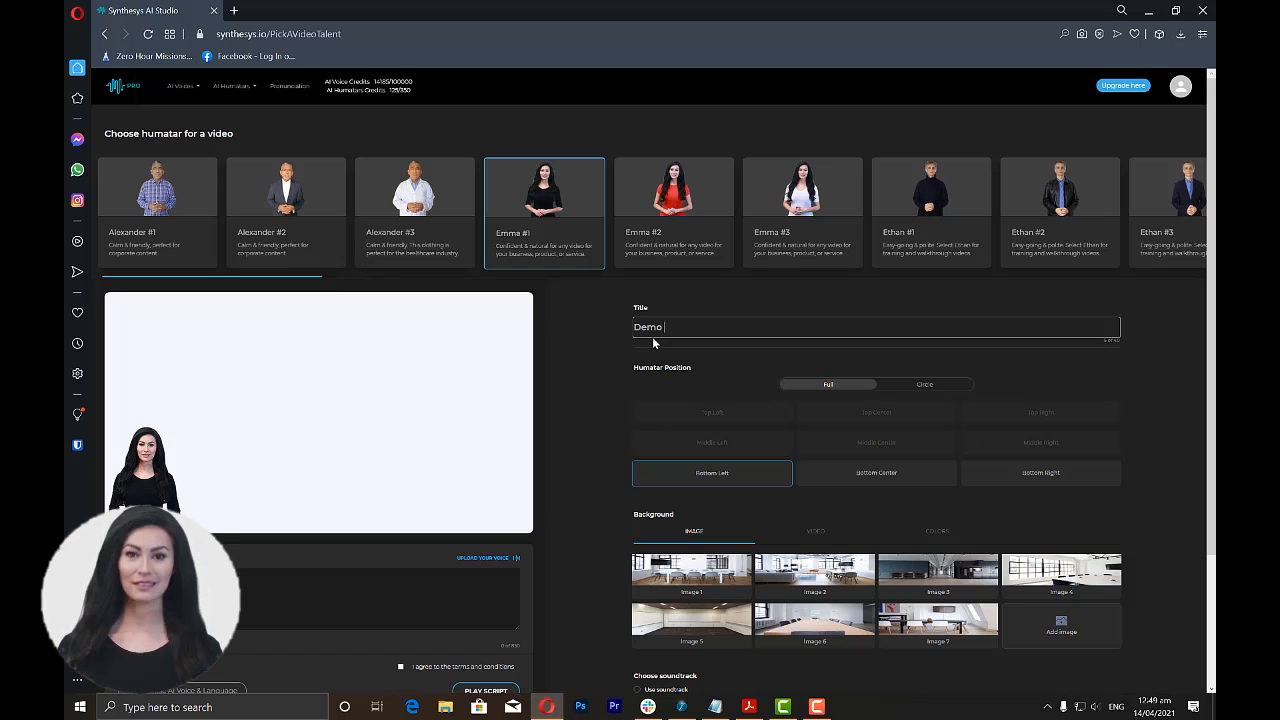
pyautogui.write('video')
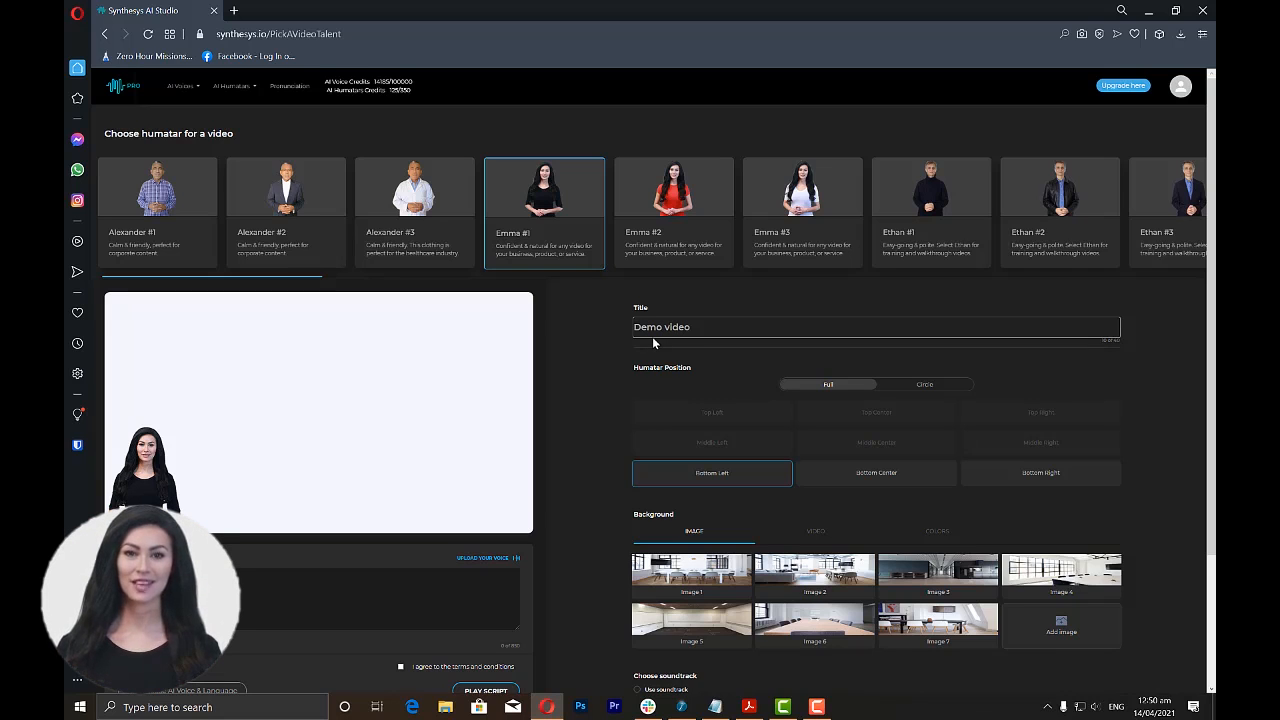
pyautogui.moveTo(758, 474)
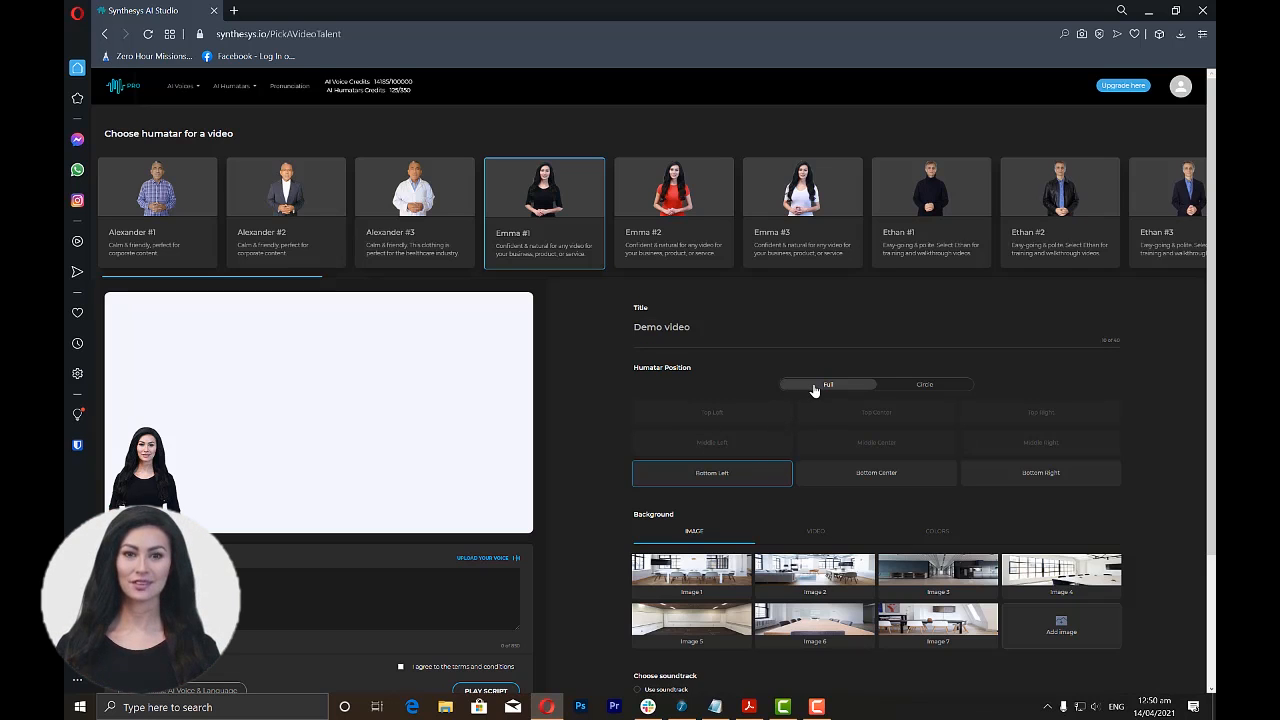
pyautogui.moveTo(903, 395)
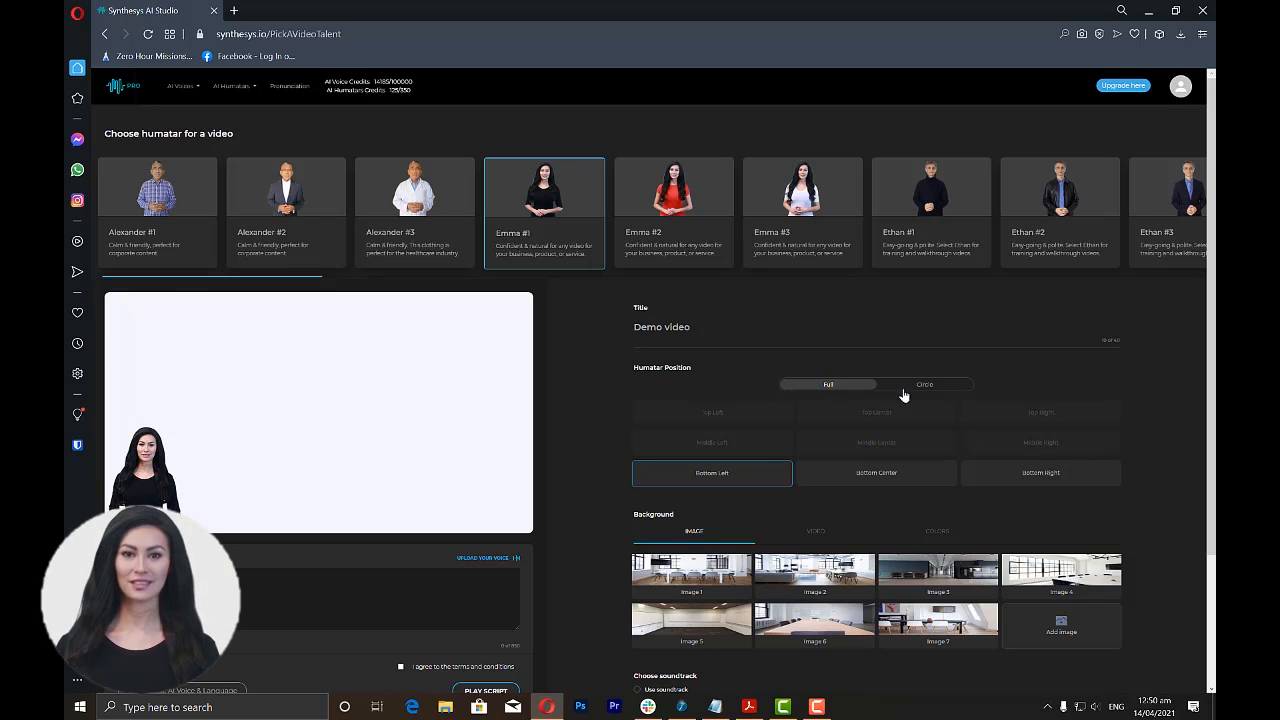
# Try the Circle and Full positions, then settle on a circle at the top right.
pyautogui.click(924, 384)
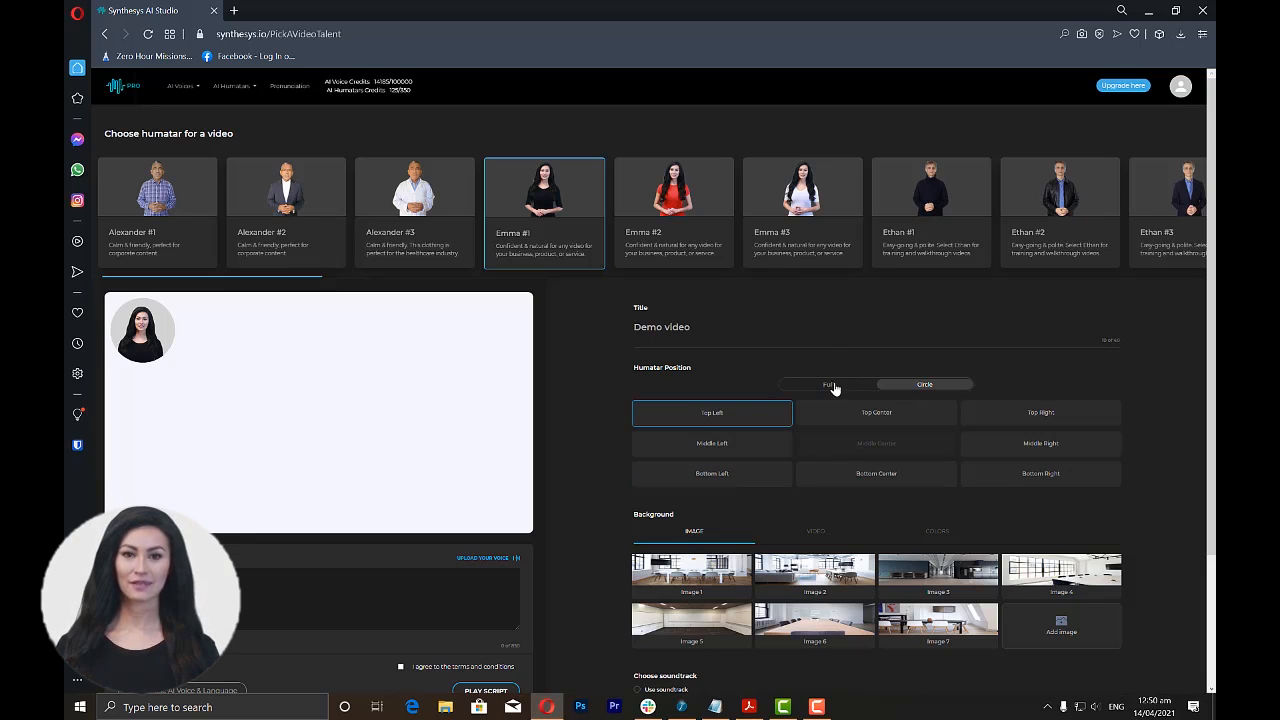
pyautogui.click(711, 473)
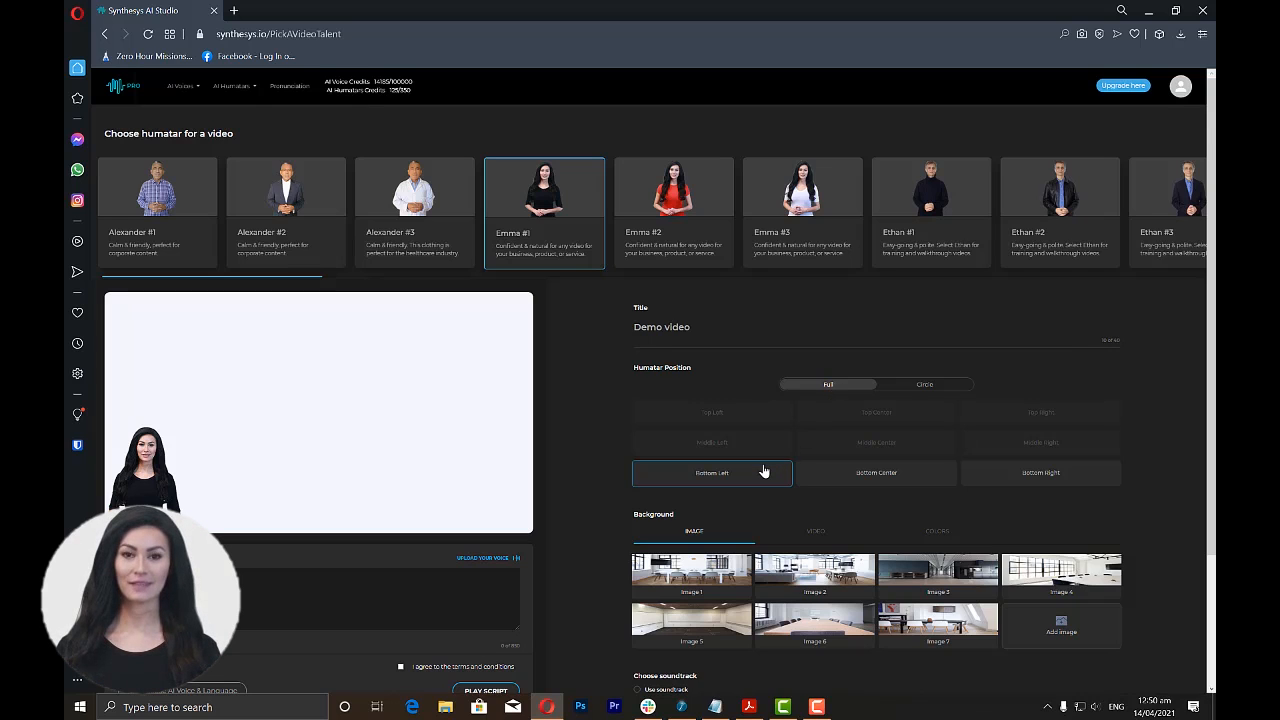
pyautogui.moveTo(821, 477)
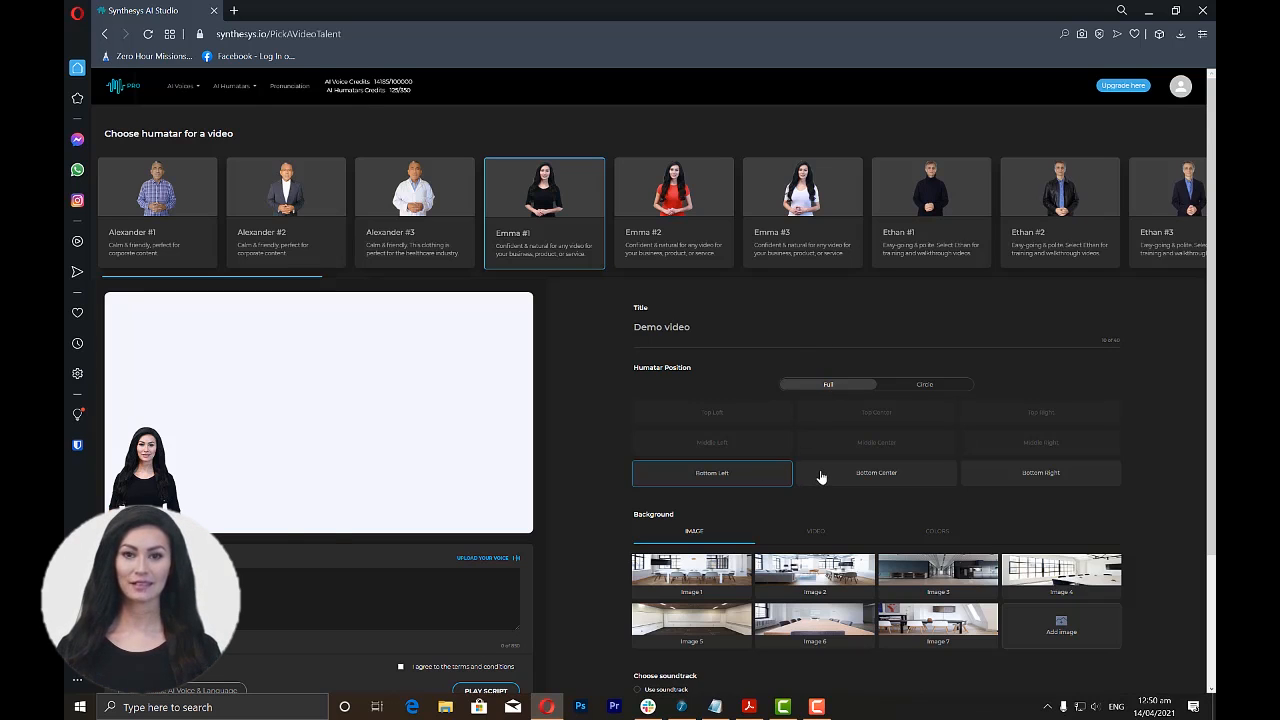
pyautogui.click(1040, 473)
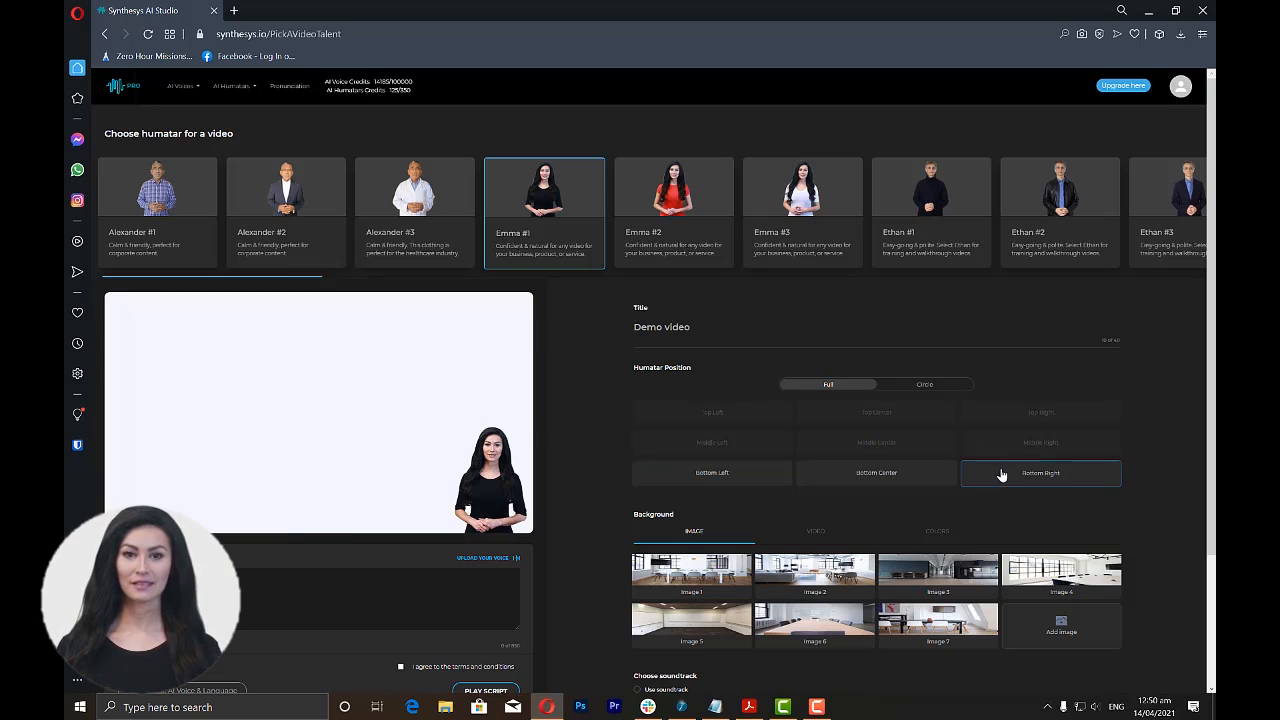
pyautogui.click(923, 384)
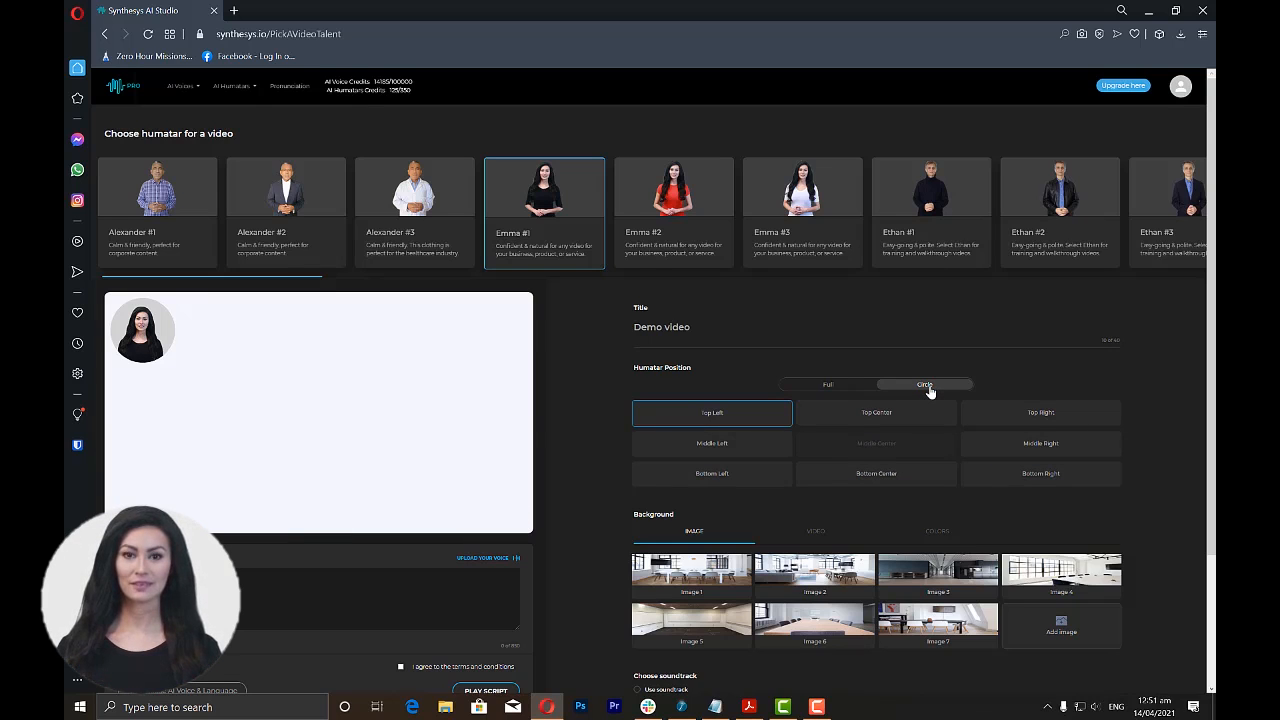
pyautogui.click(875, 413)
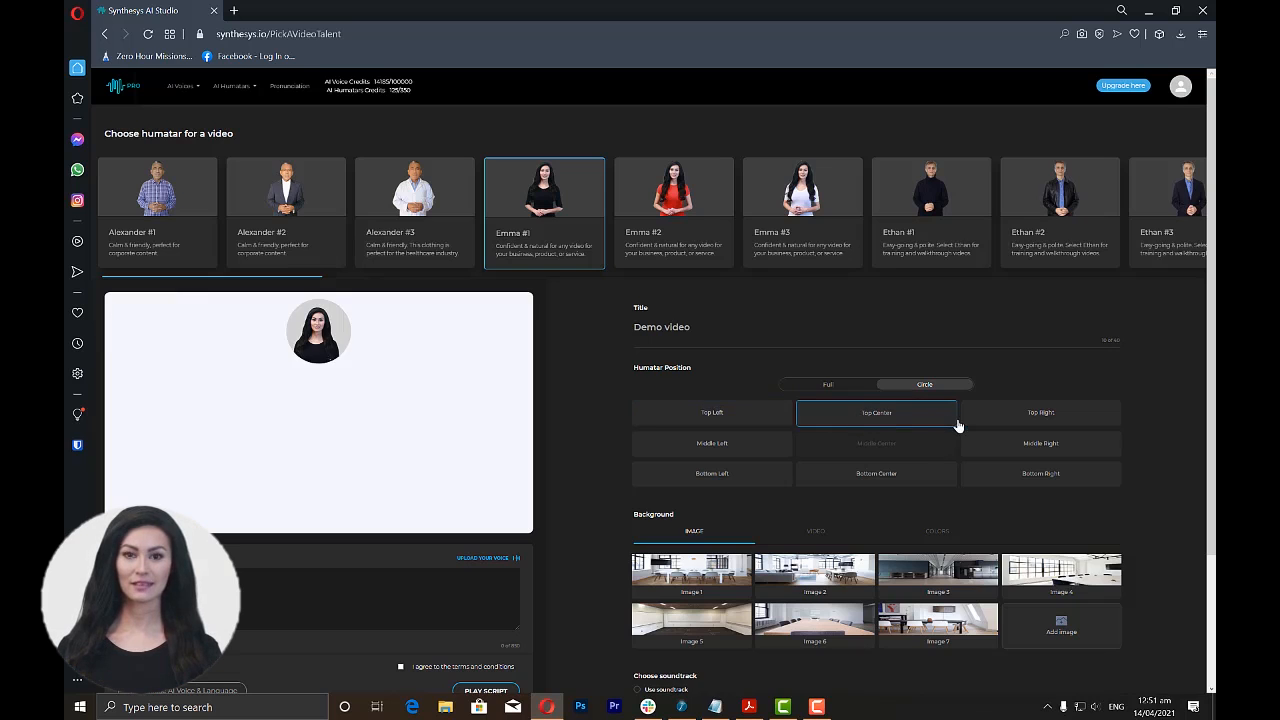
pyautogui.click(1040, 413)
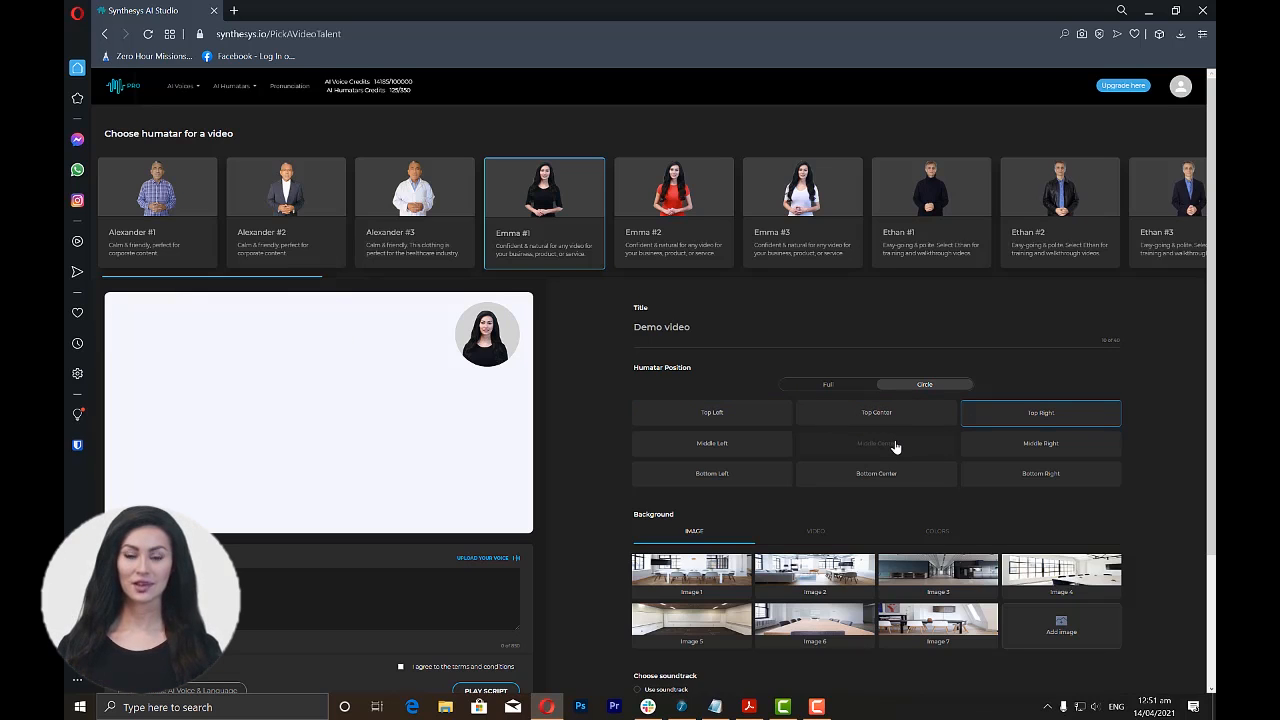
pyautogui.moveTo(752, 475)
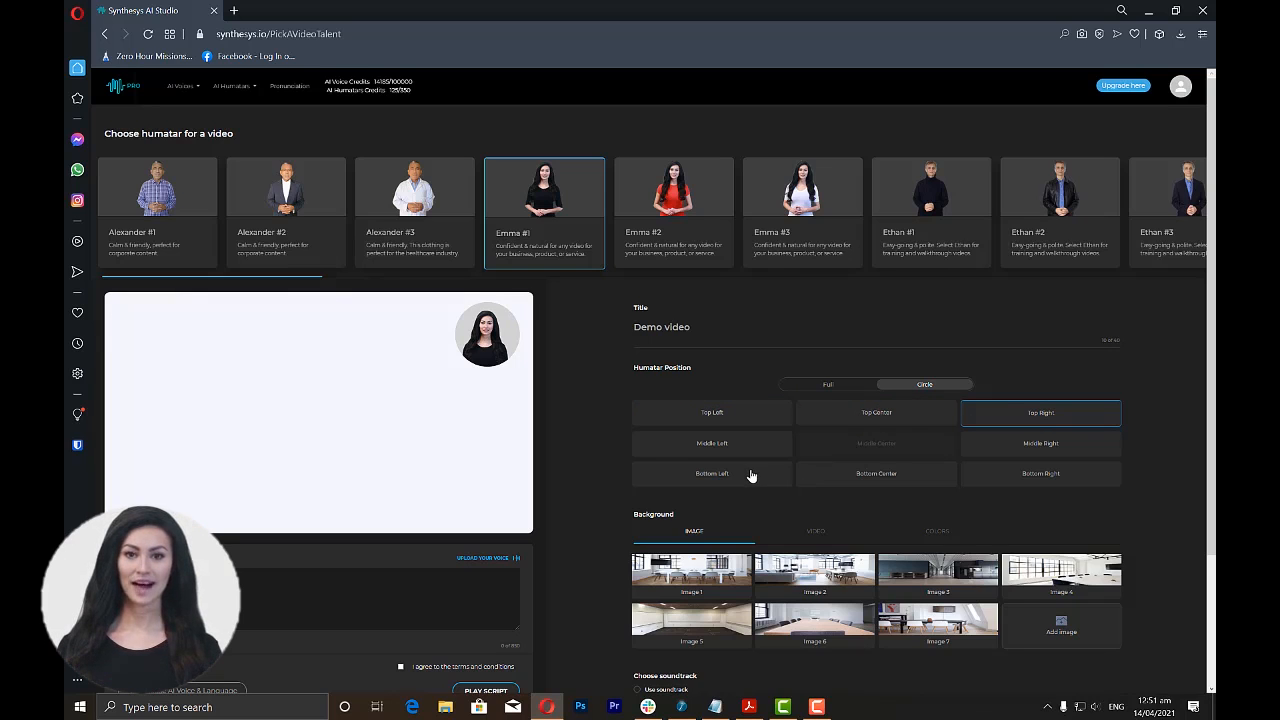
# Move the circle to bottom left, browse the background tabs, and start adding a custom image.
pyautogui.click(712, 473)
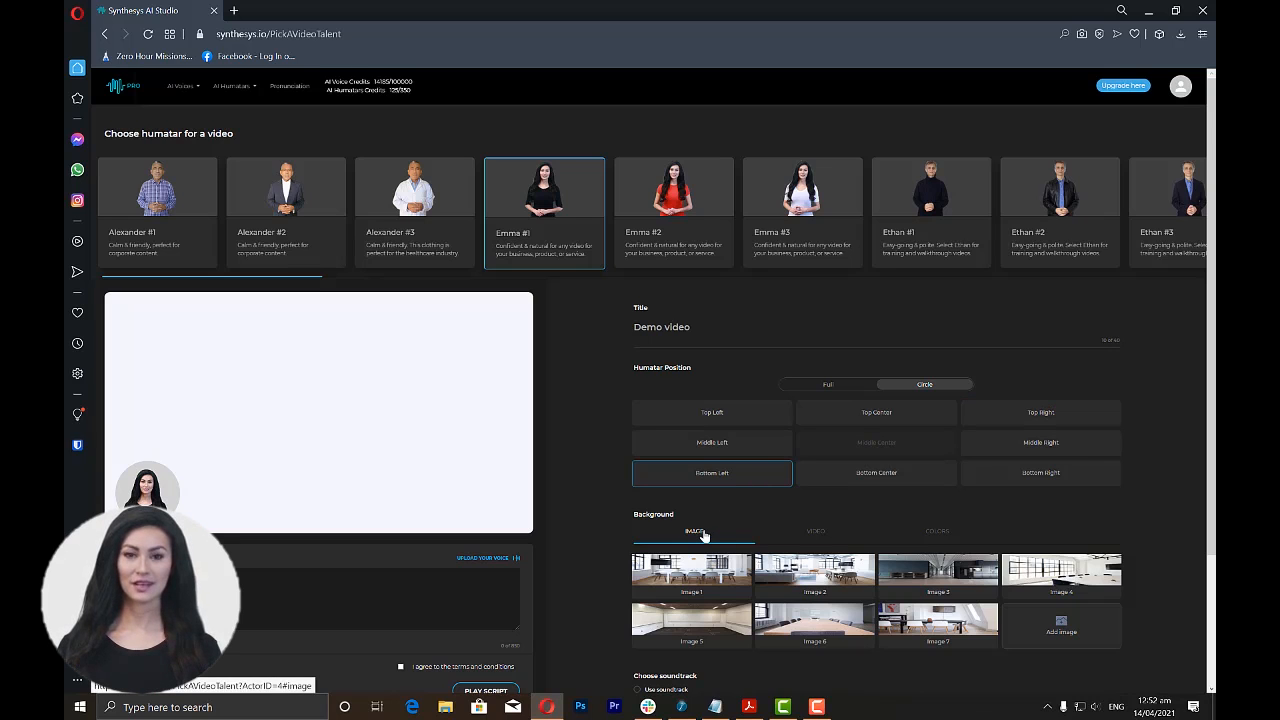
pyautogui.click(815, 531)
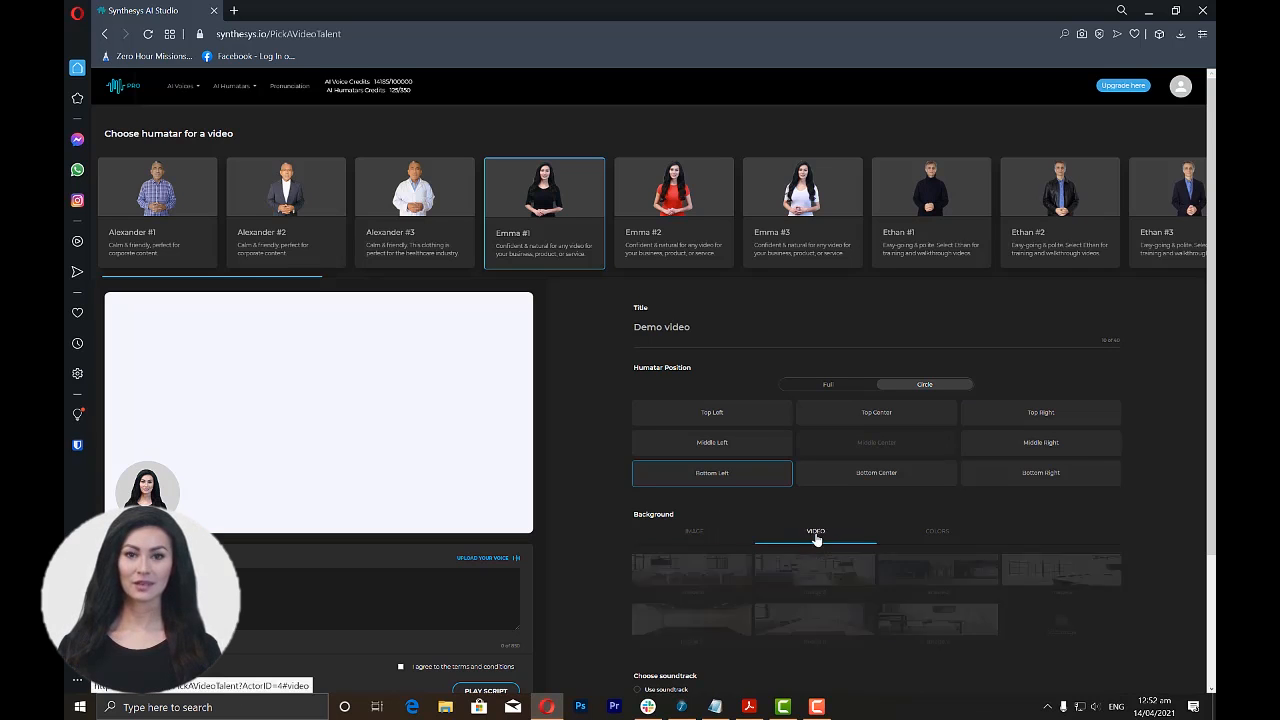
pyautogui.click(937, 531)
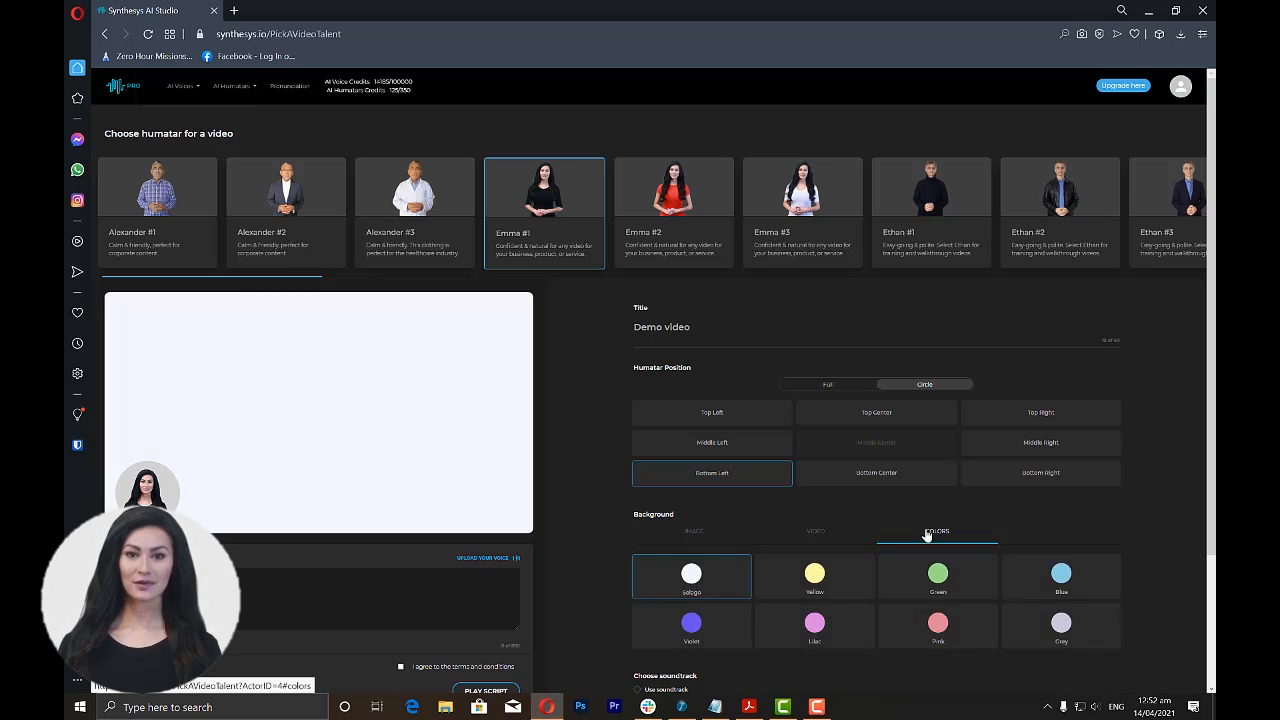
pyautogui.click(692, 531)
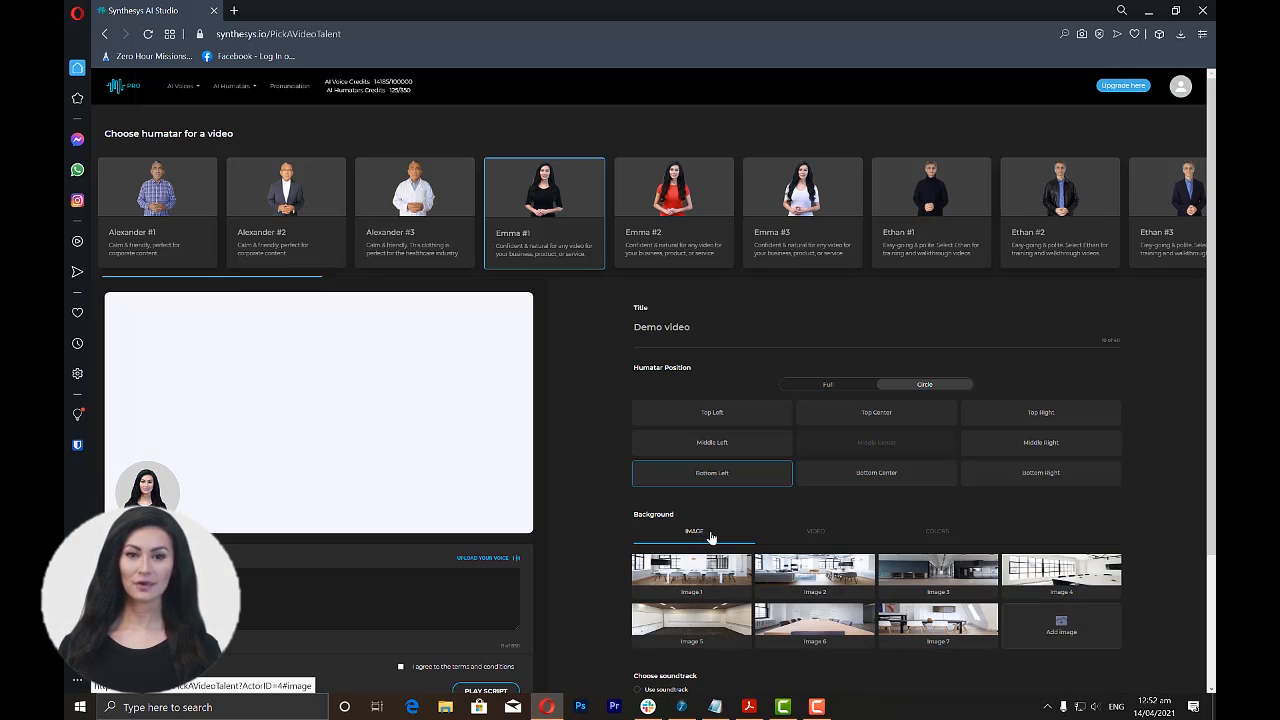
pyautogui.click(815, 531)
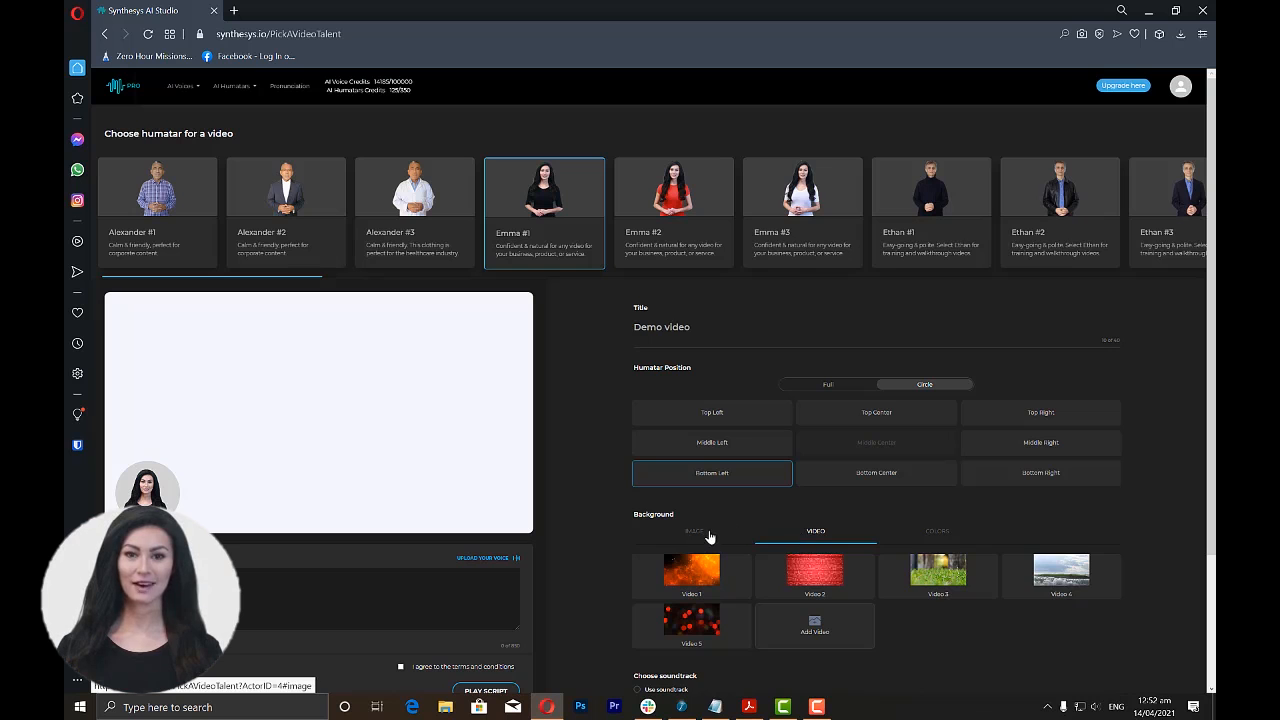
pyautogui.click(693, 531)
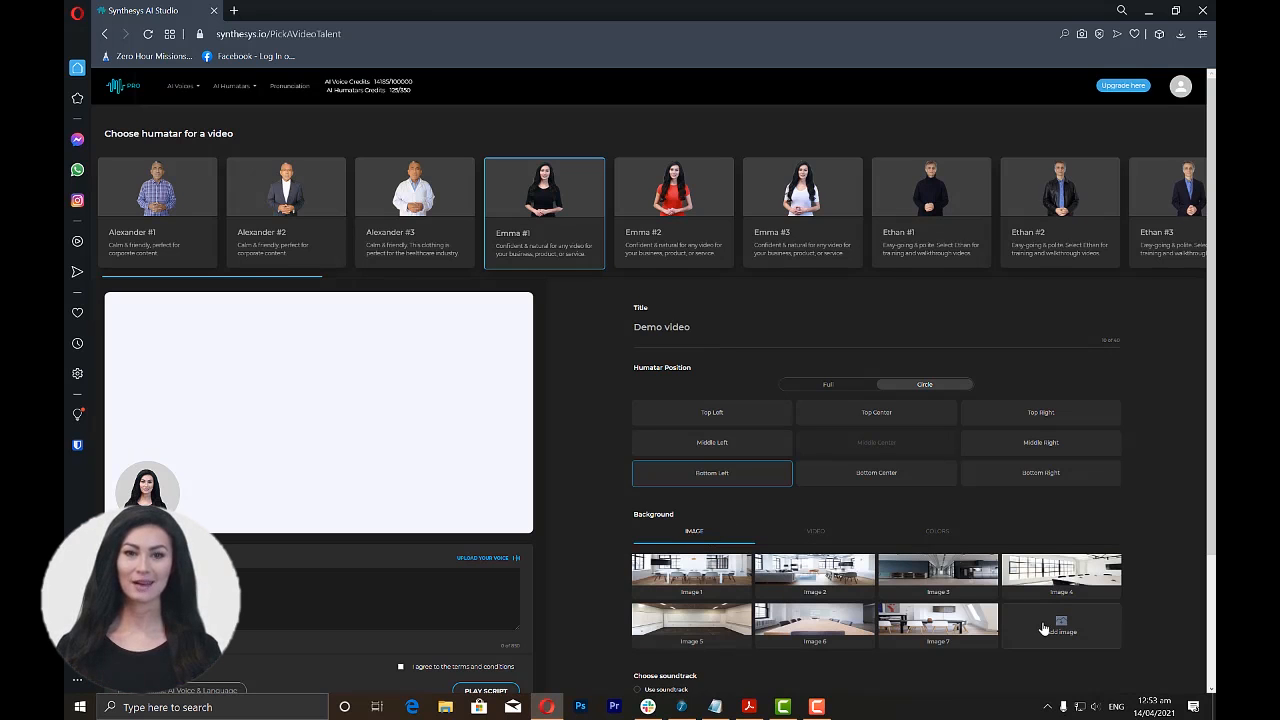
pyautogui.click(1061, 627)
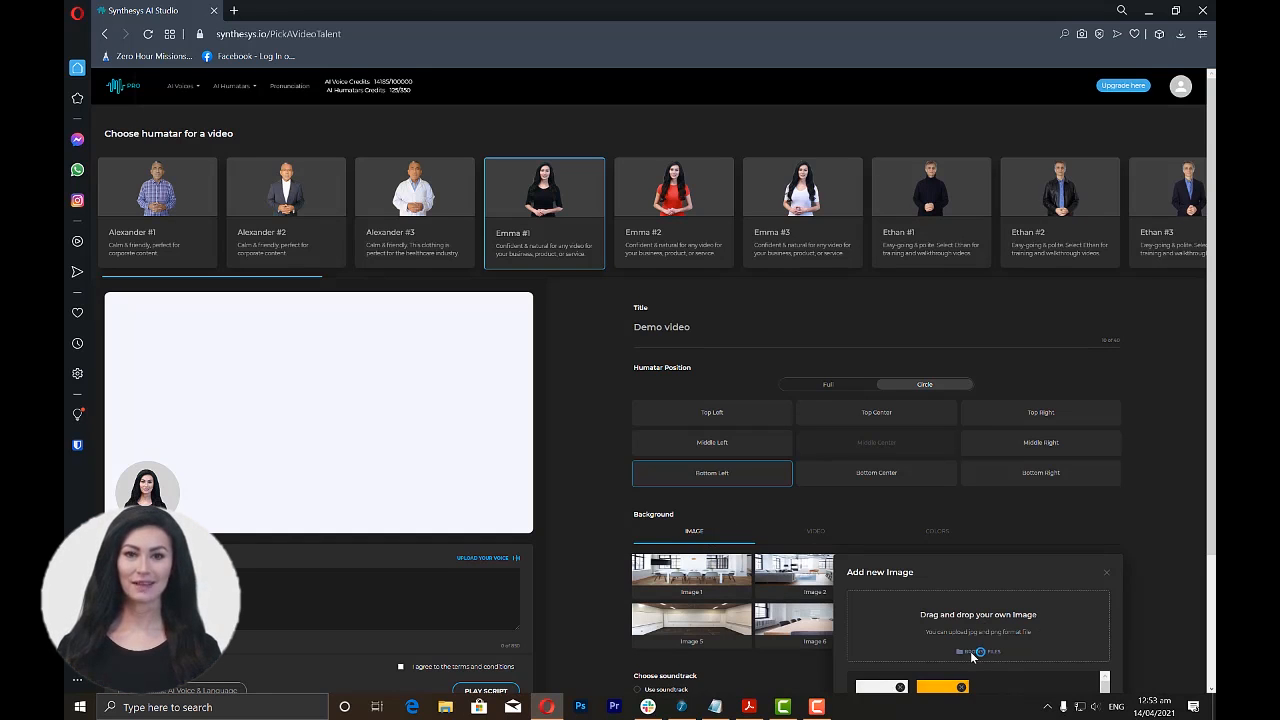
# Set the blue particle video clip as the background behind Emma's circle.
pyautogui.click(976, 652)
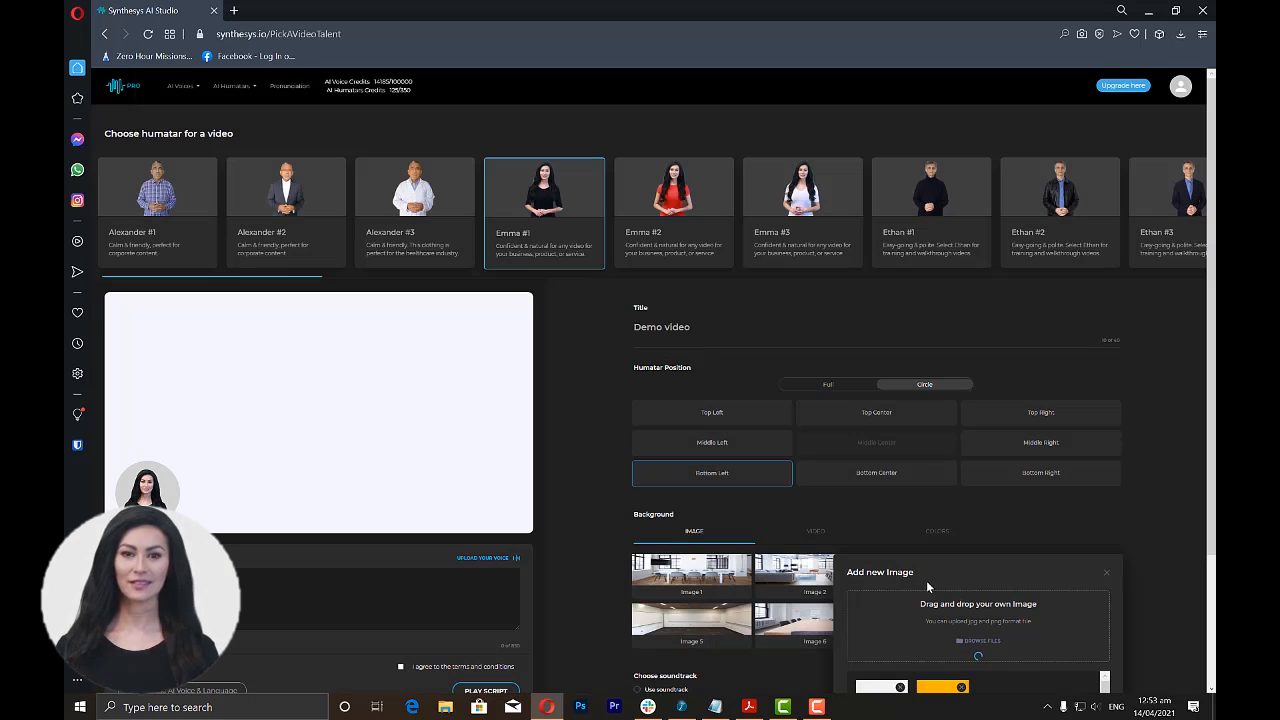
pyautogui.click(1106, 572)
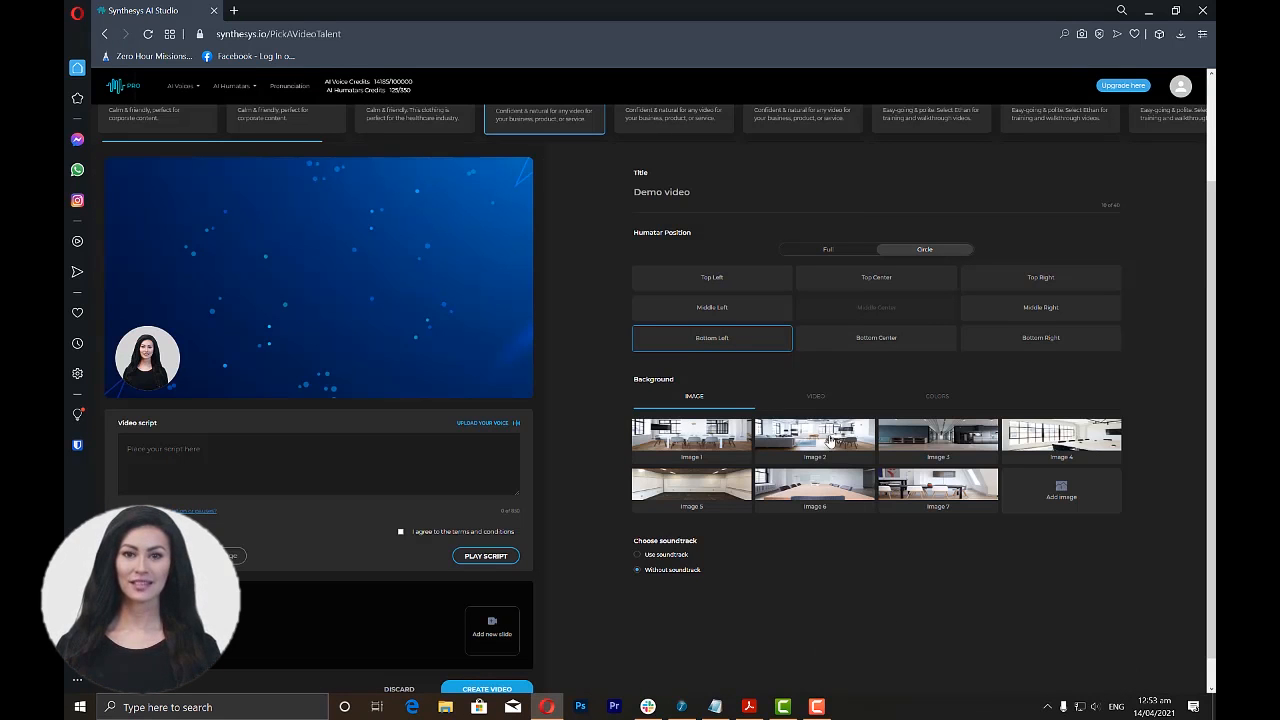
pyautogui.click(815, 395)
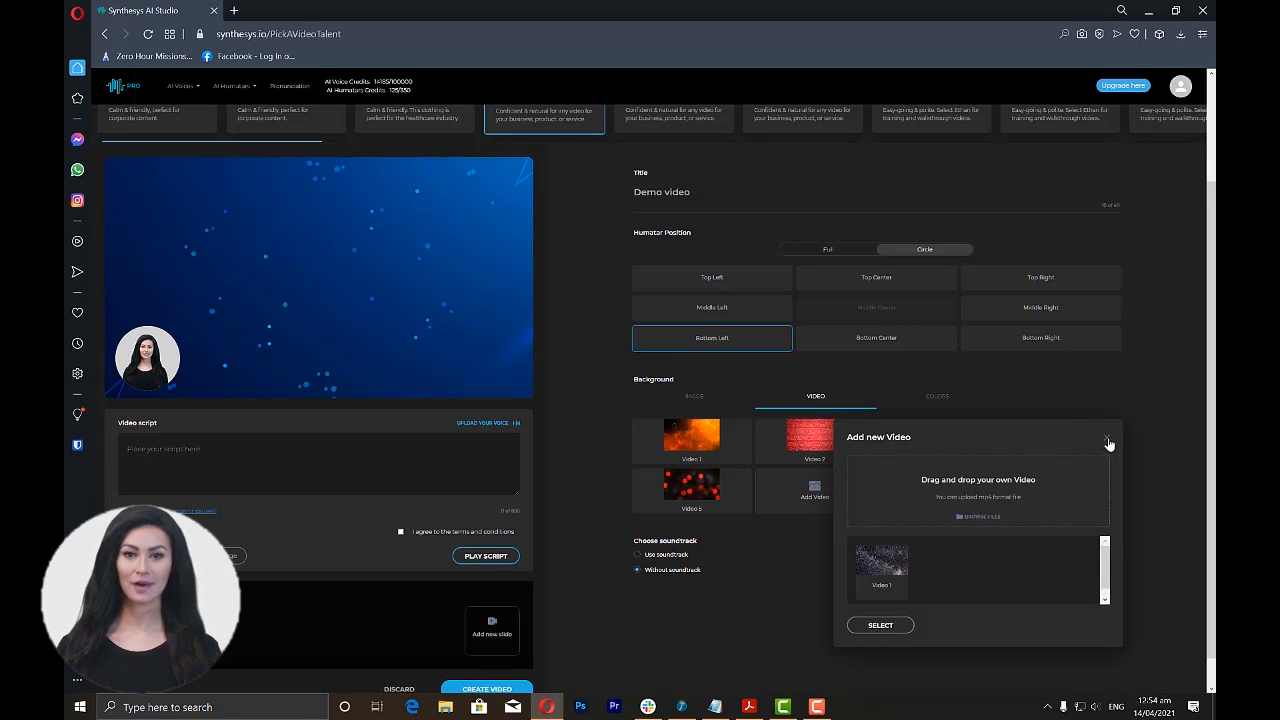
pyautogui.click(1108, 442)
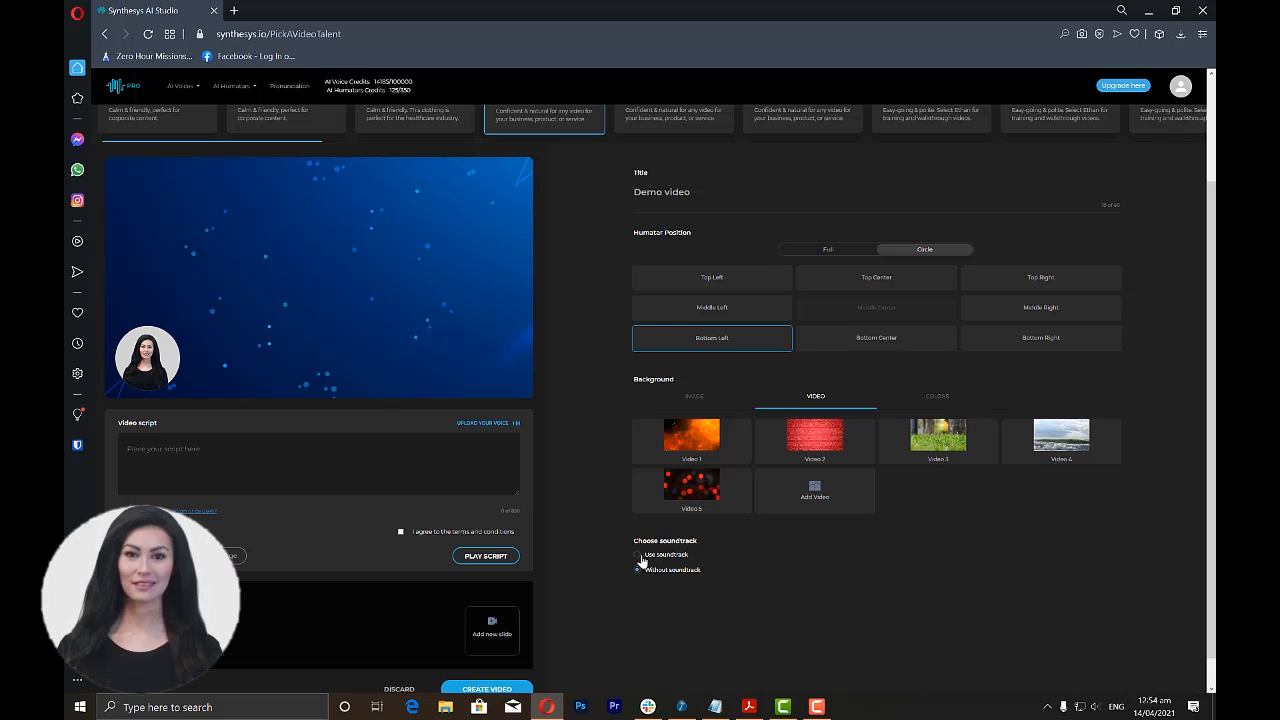
# Turn on Use soundtrack, preview Corporate, and select the Inspiration track.
pyautogui.click(638, 555)
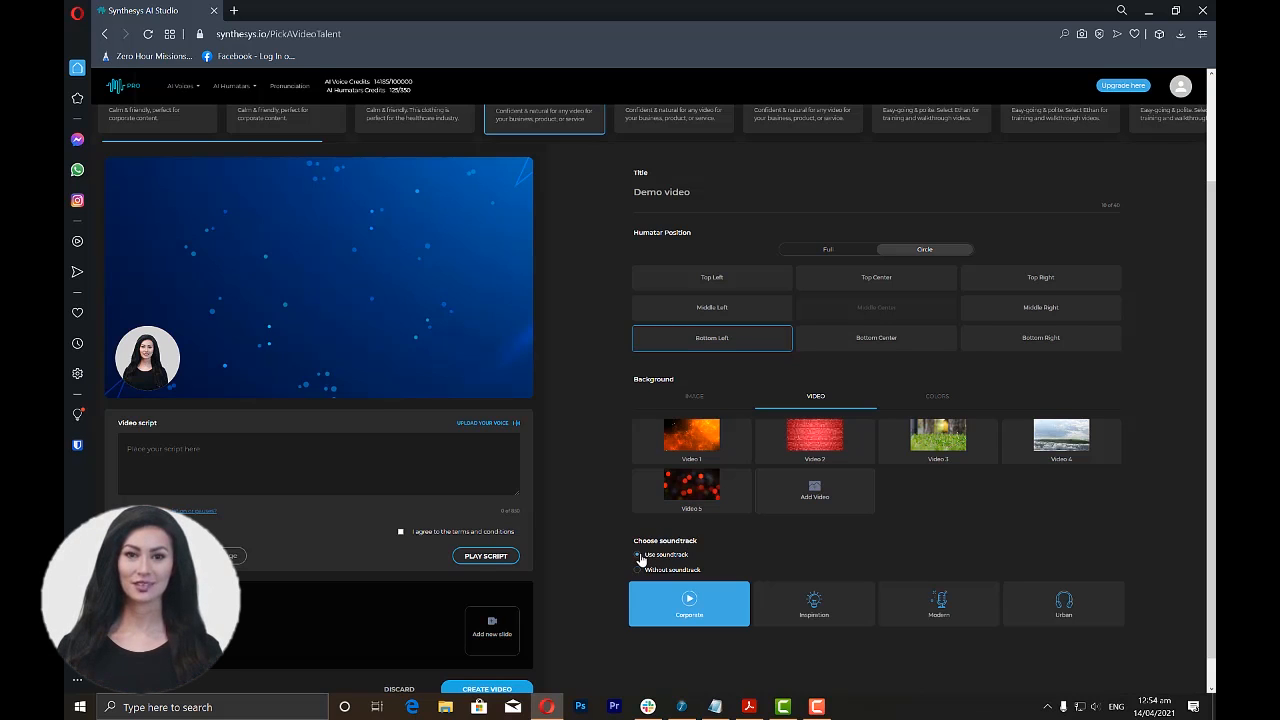
pyautogui.click(637, 555)
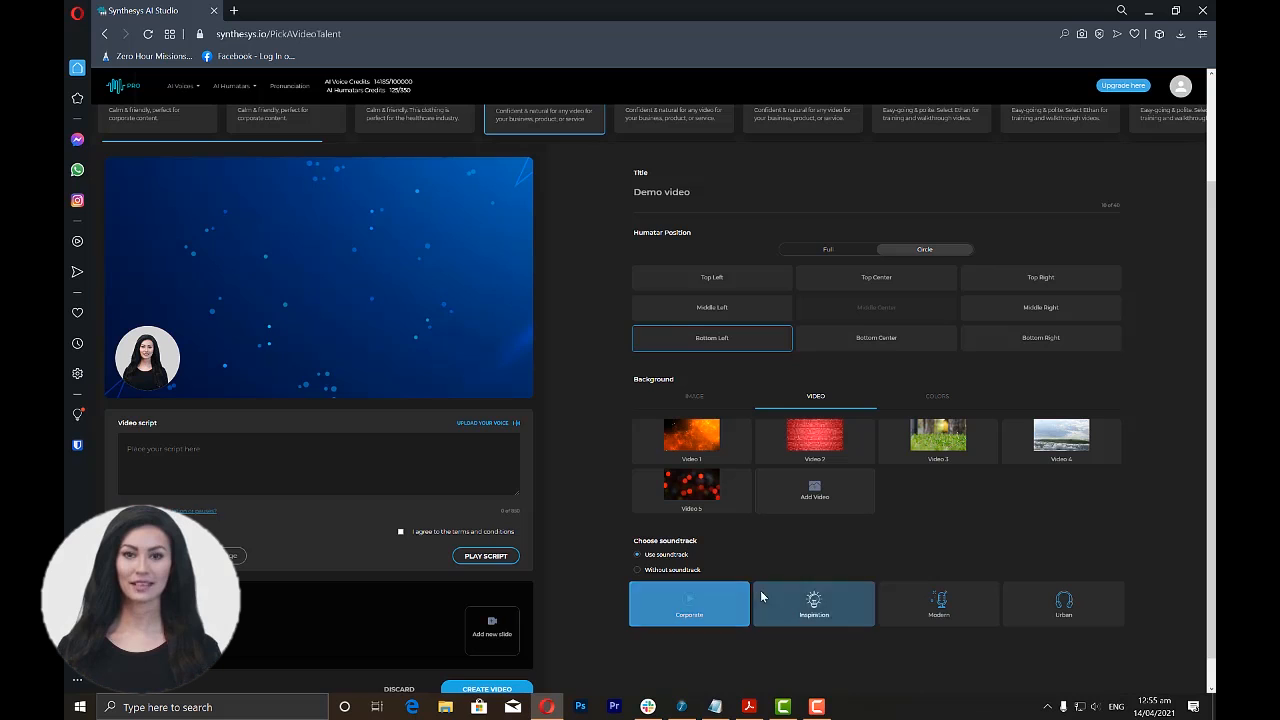
pyautogui.click(813, 603)
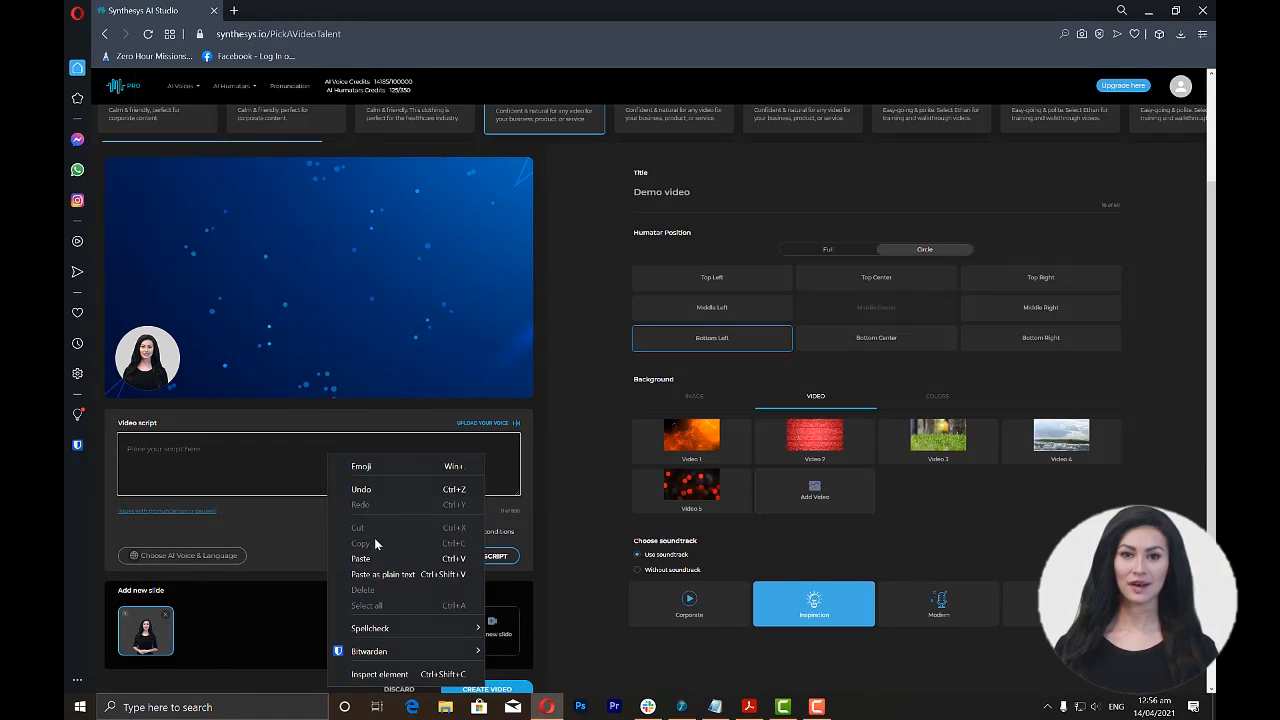
# Paste the prepared voice demo text into the Video script box.
pyautogui.click(361, 558)
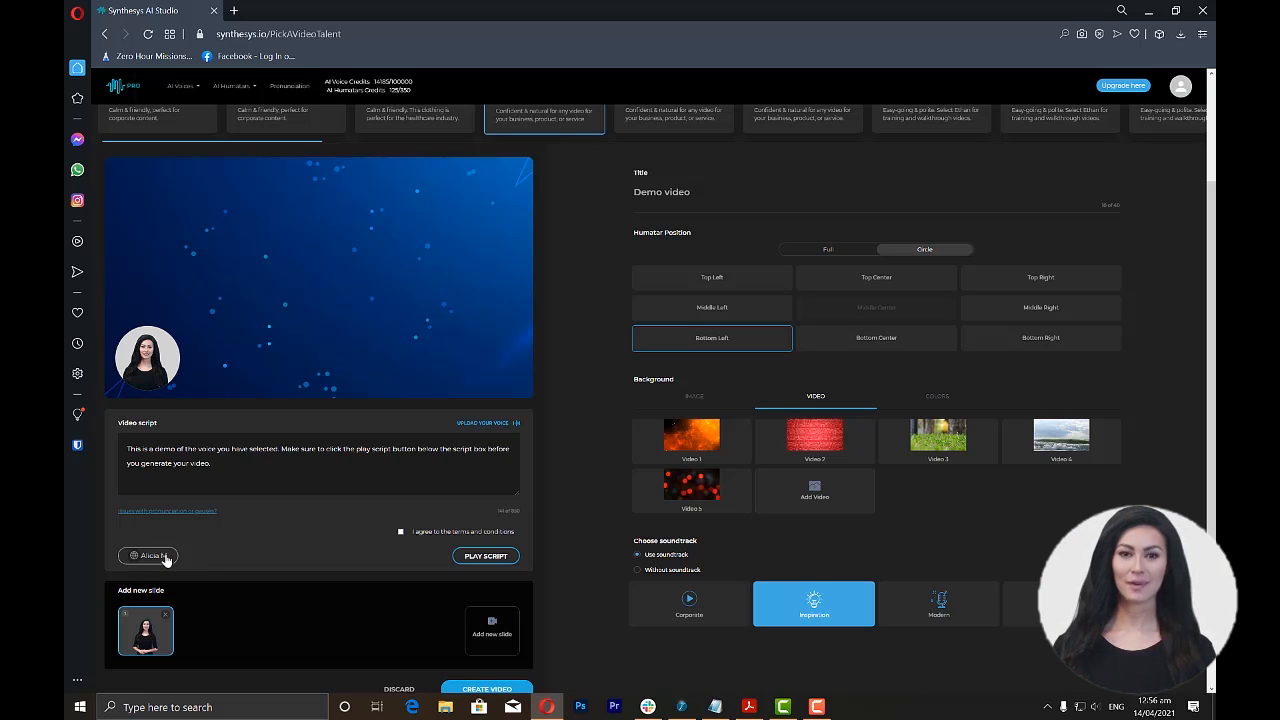
# Open the narration voice list showing Alicia M., Mary S. and Saundra A.
pyautogui.click(148, 556)
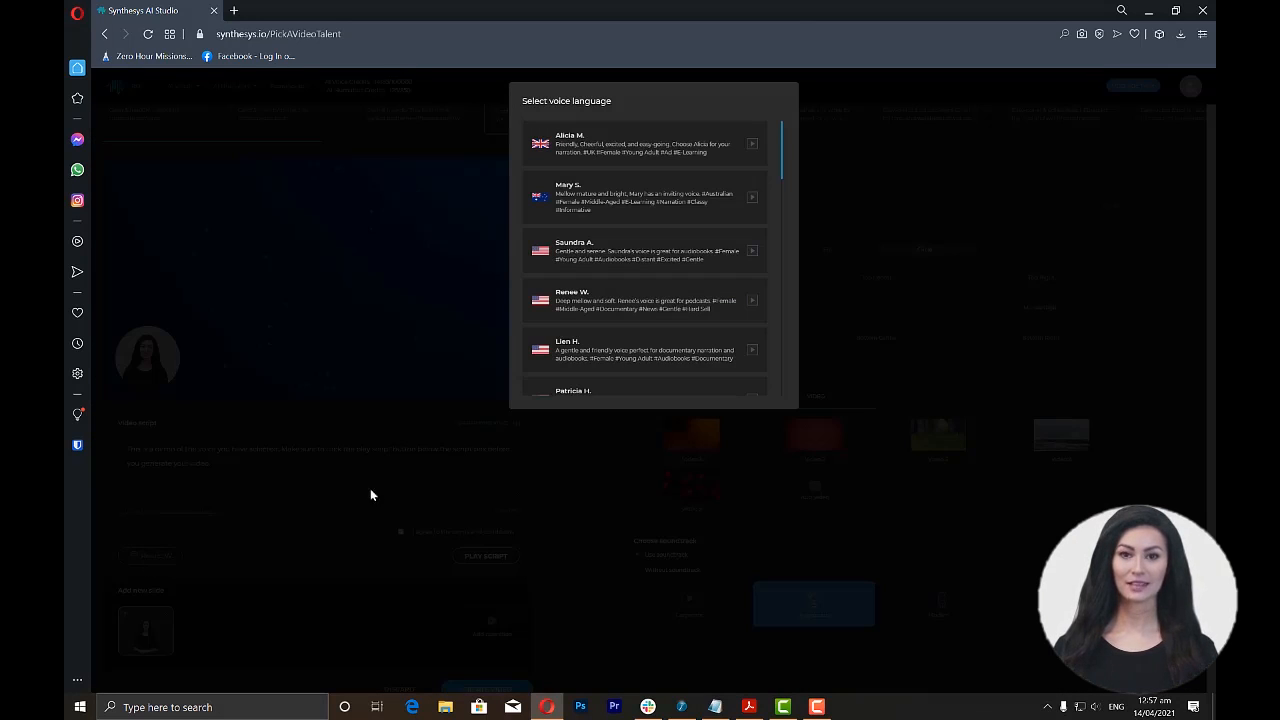
pyautogui.moveTo(763, 300)
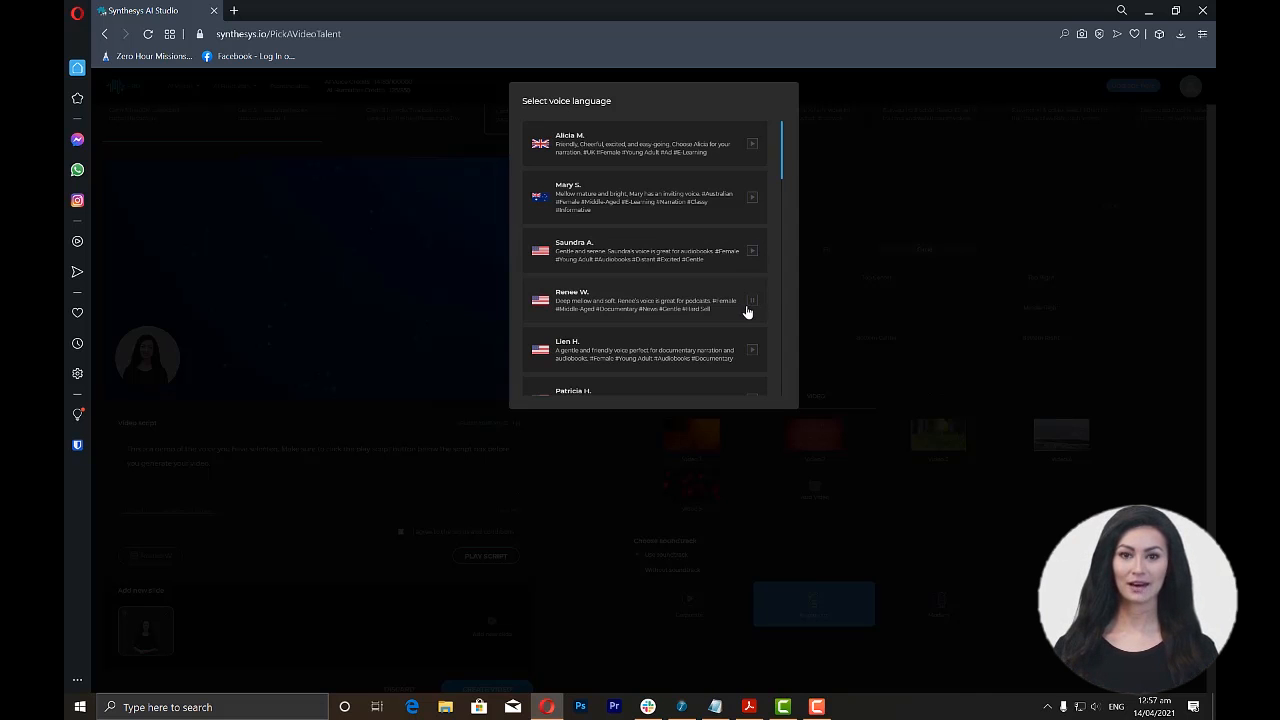
pyautogui.moveTo(753, 308)
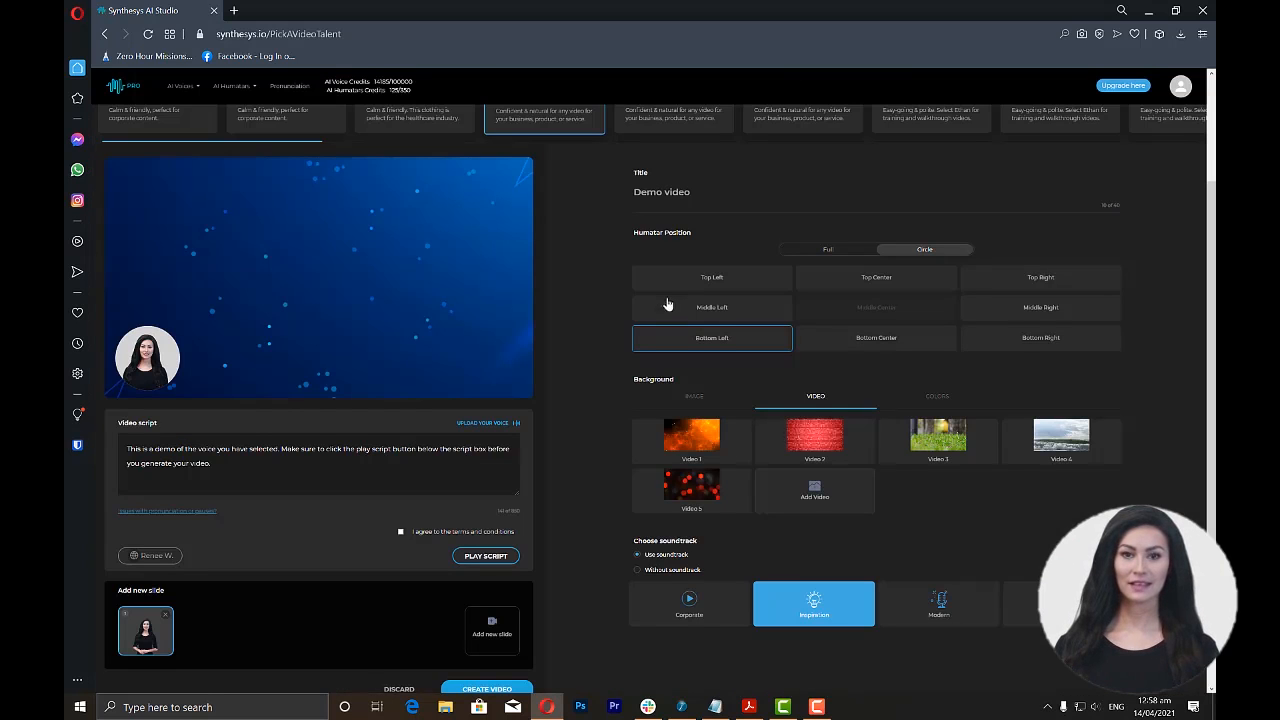
# Tick 'I agree to the terms and conditions' after Play Script warns, then replay the script.
pyautogui.click(485, 556)
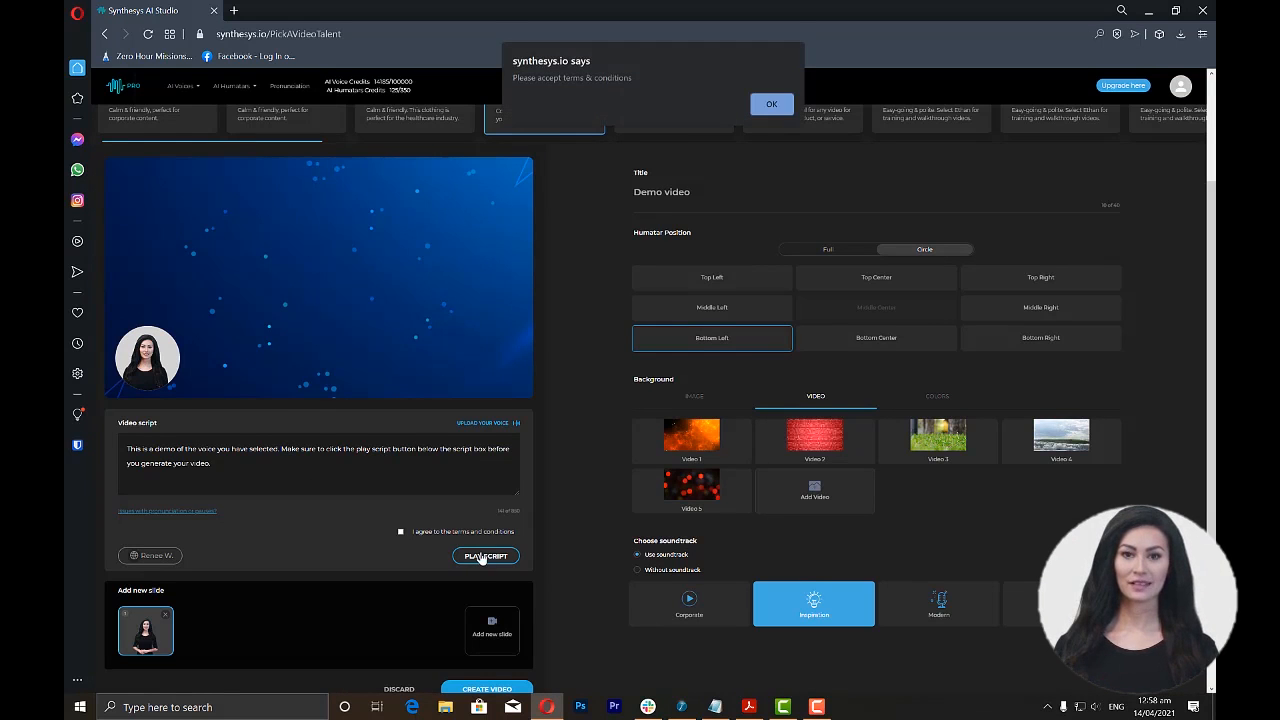
pyautogui.click(771, 104)
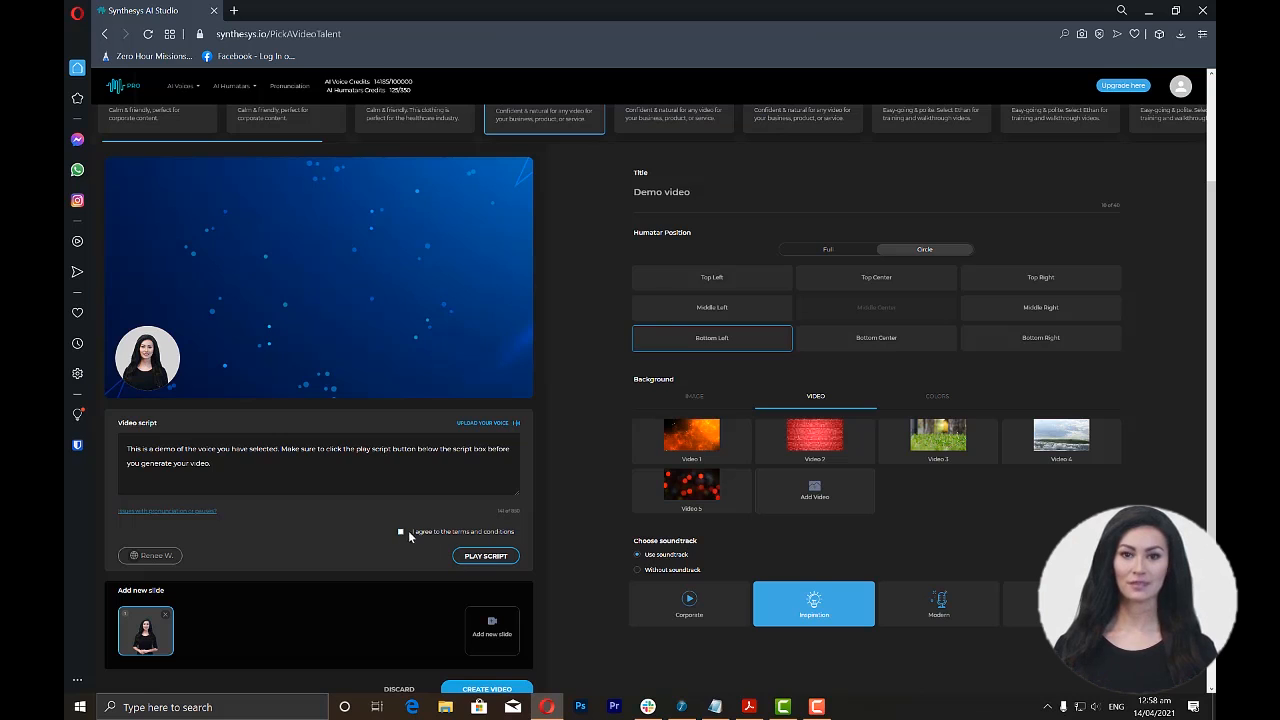
pyautogui.click(400, 531)
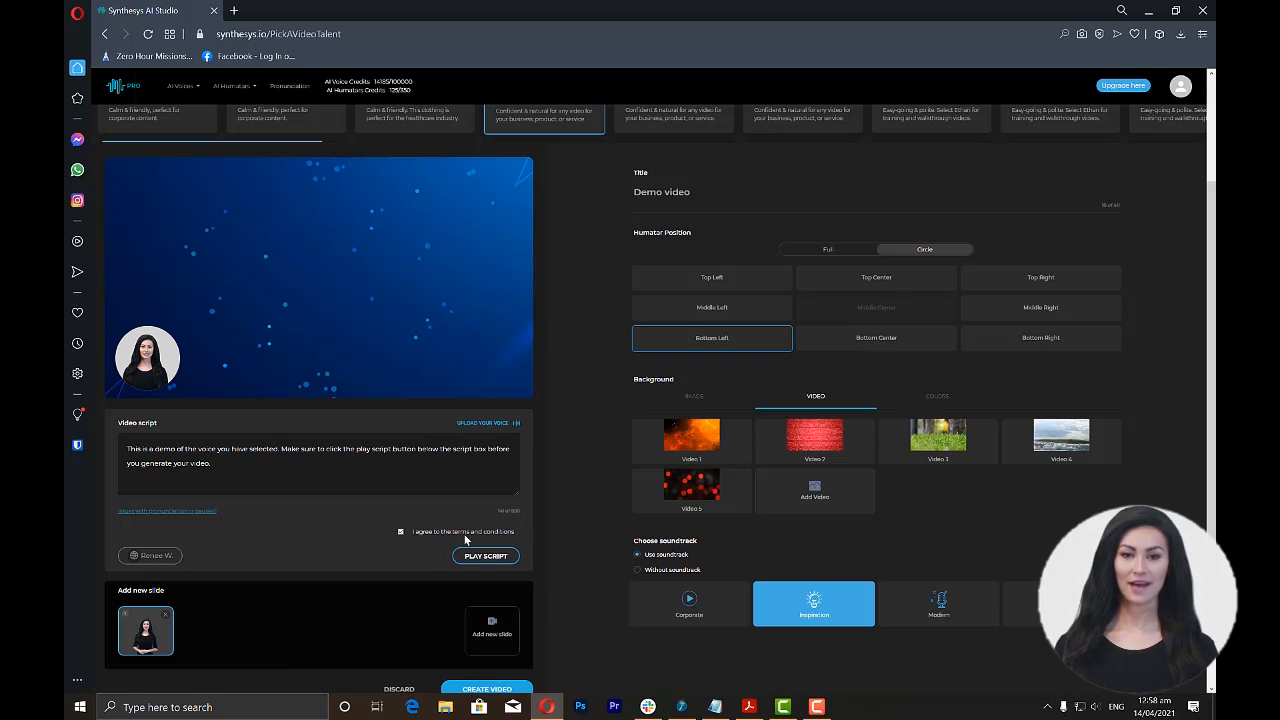
pyautogui.click(485, 556)
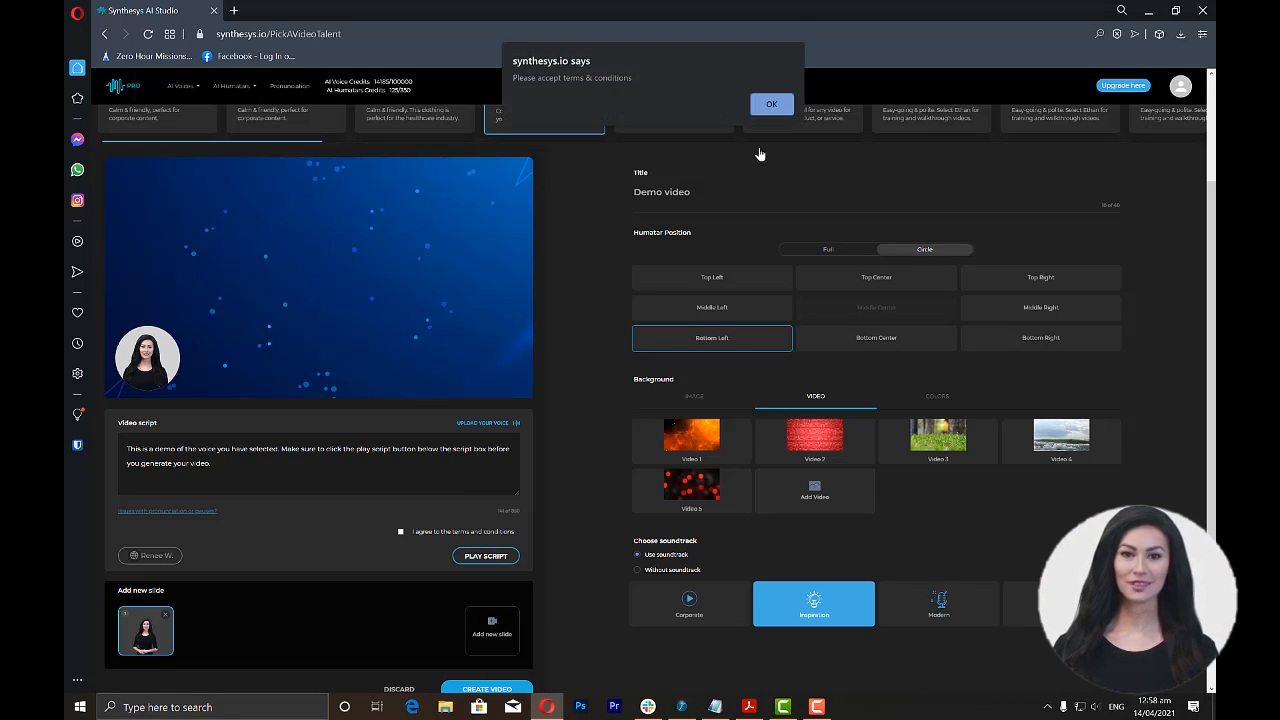
pyautogui.click(771, 104)
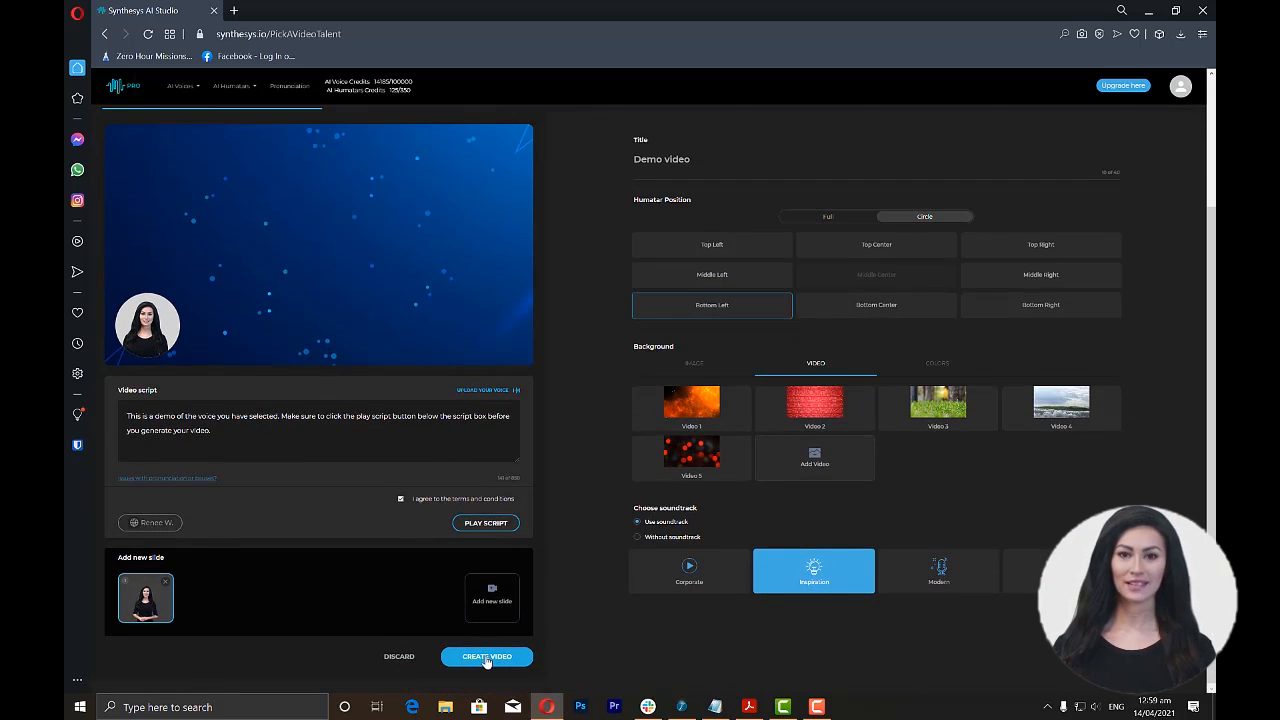
# Create the Demo video and download Demo video.mp4 from its row's options menu.
pyautogui.click(486, 657)
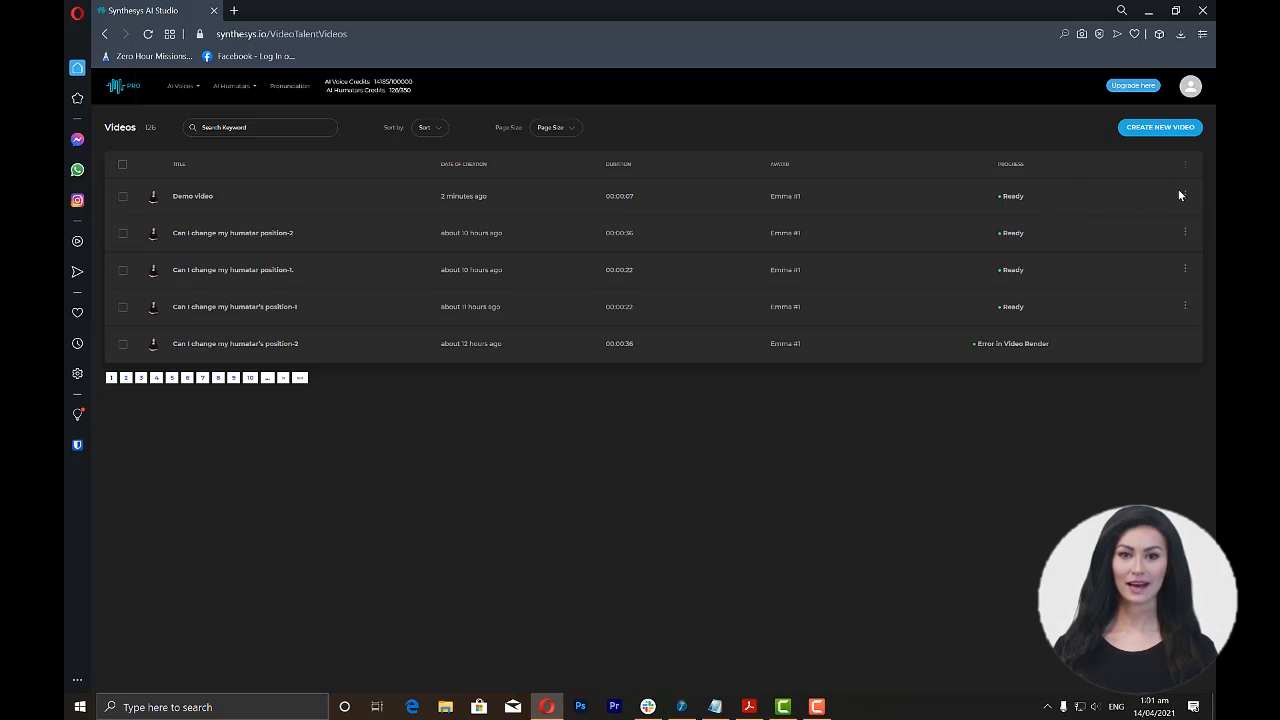
pyautogui.click(1185, 195)
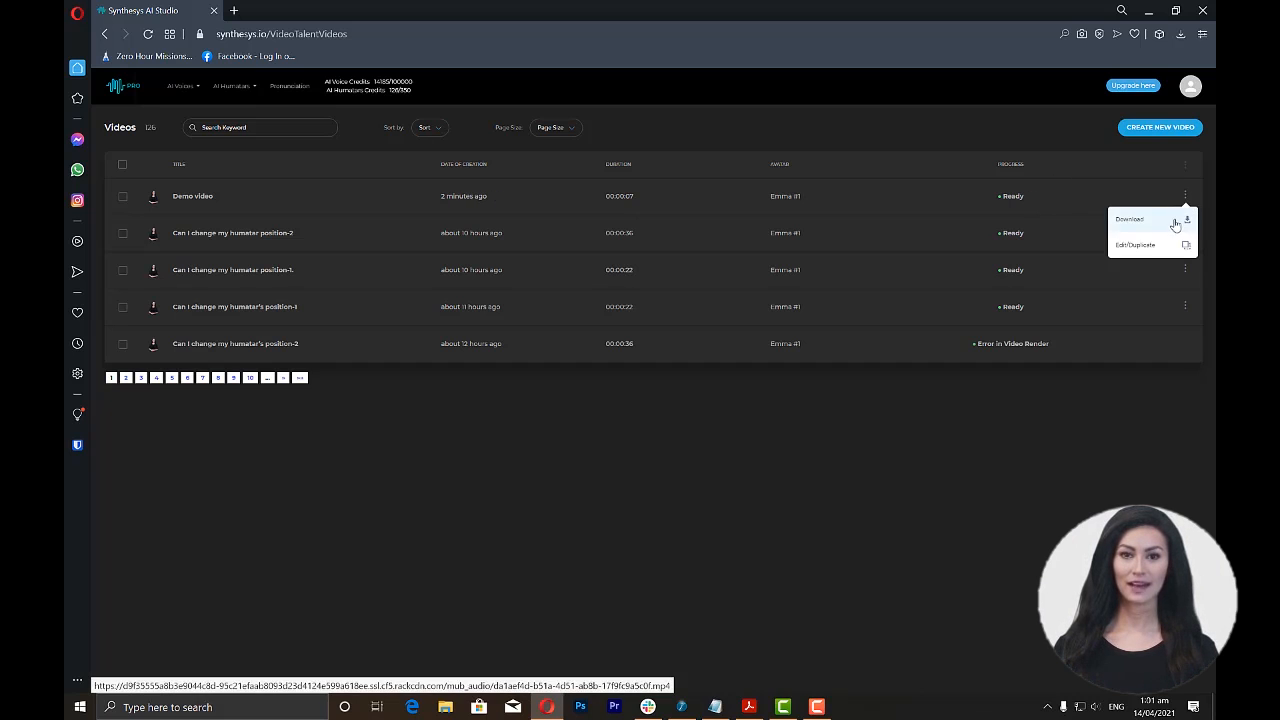
pyautogui.moveTo(1187, 224)
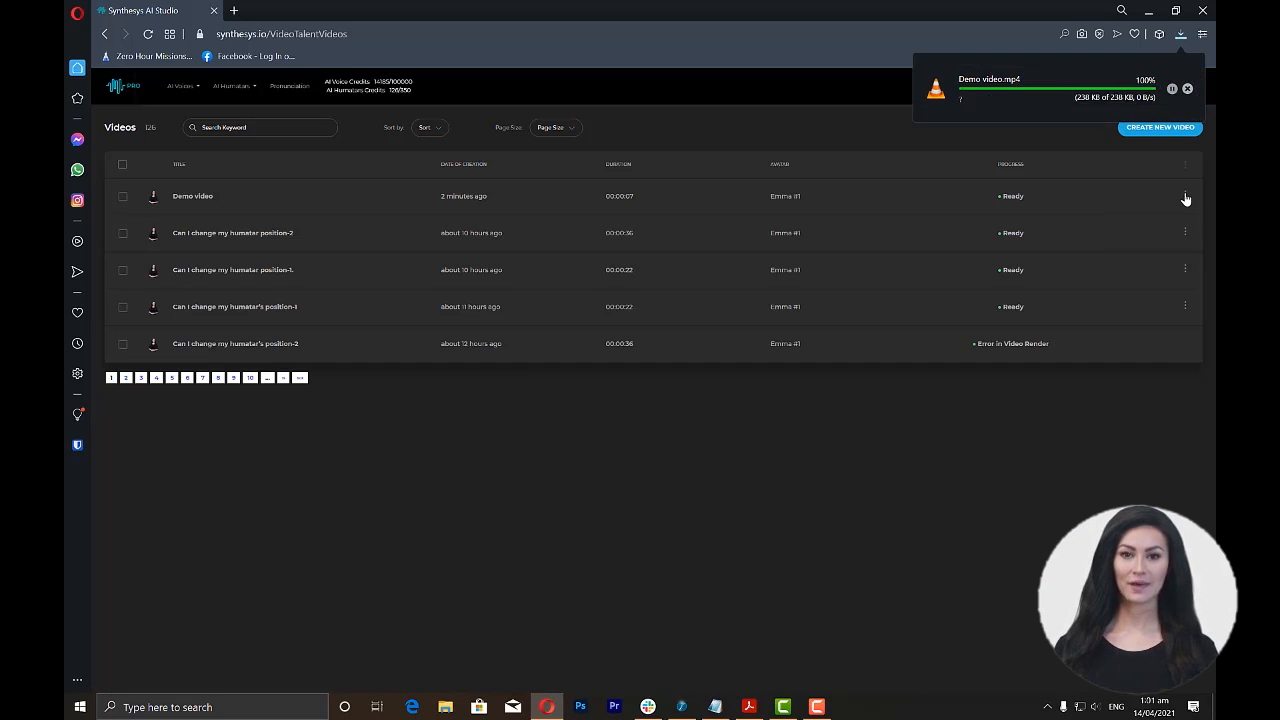
pyautogui.click(1187, 88)
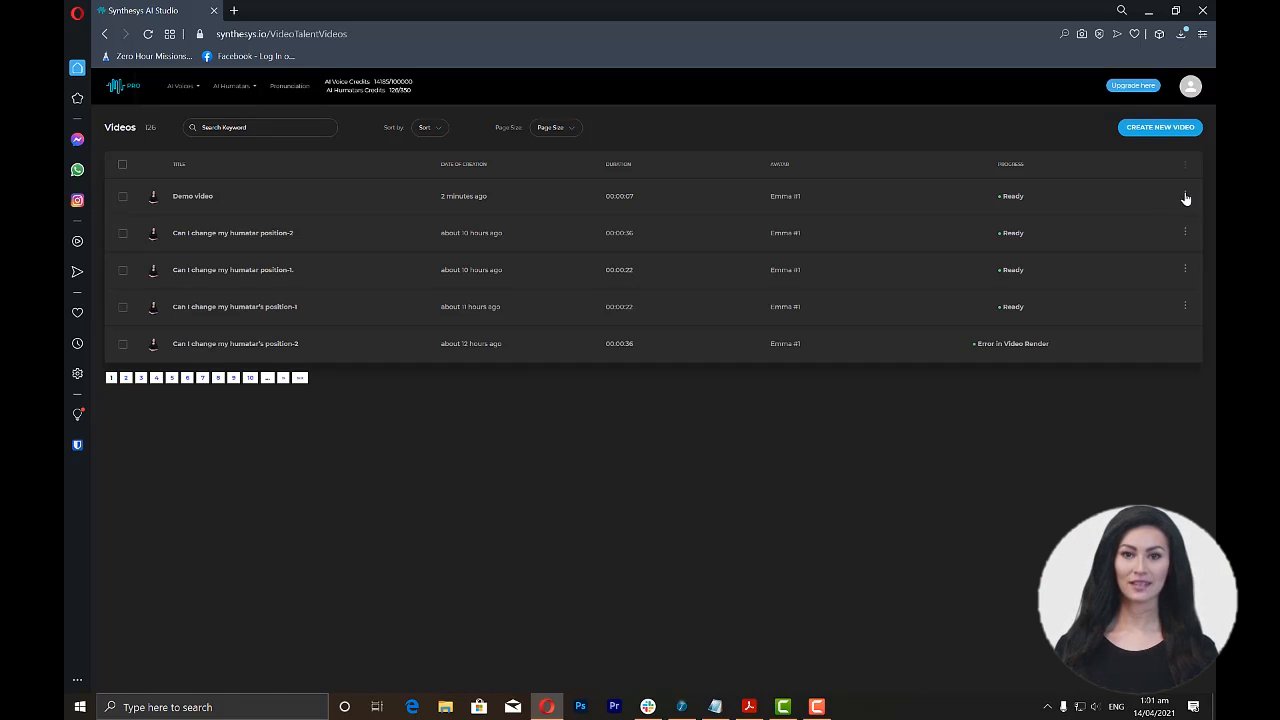